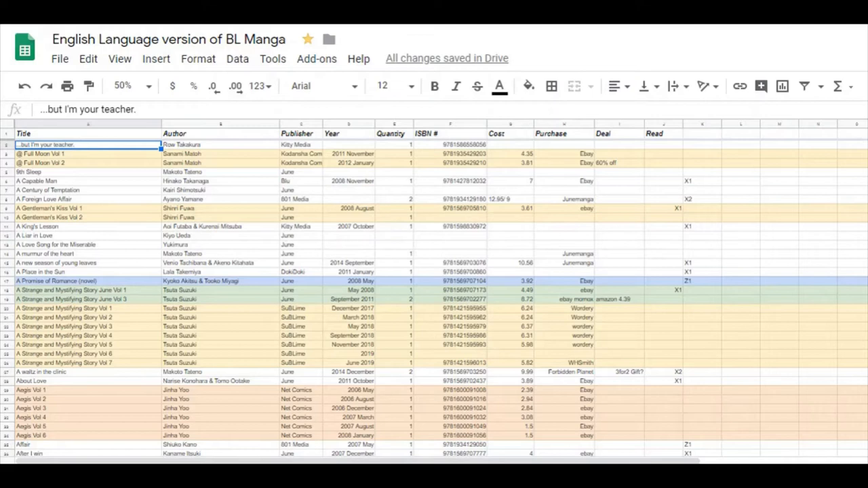
mouse_move(556, 187)
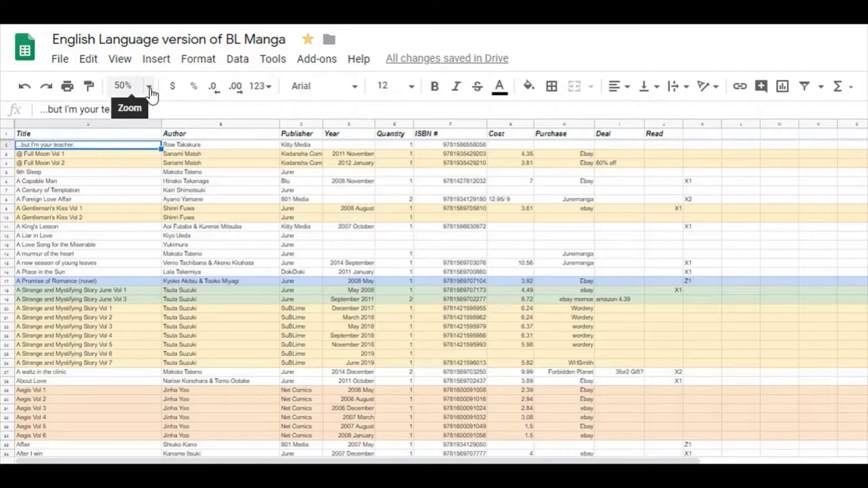
Step: Show the sheet at 100% zoom and scan across the cost, purchase, deal and read-status columns
left_click(124, 86)
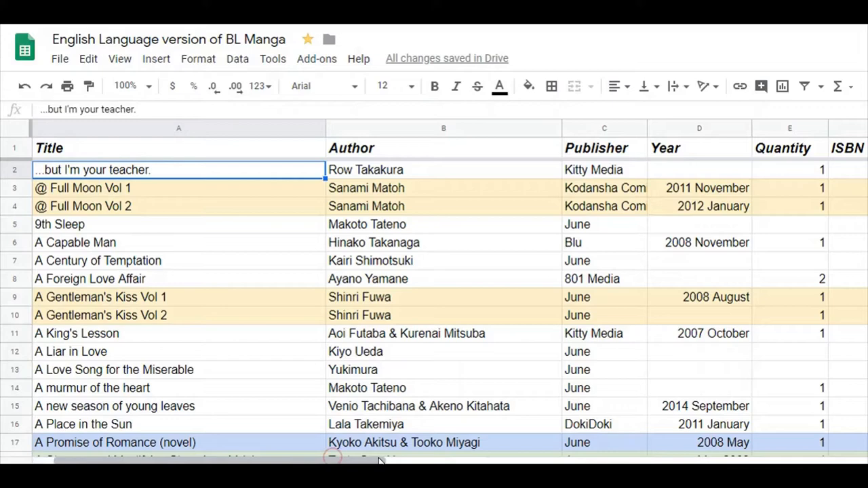
scroll("right", 3)
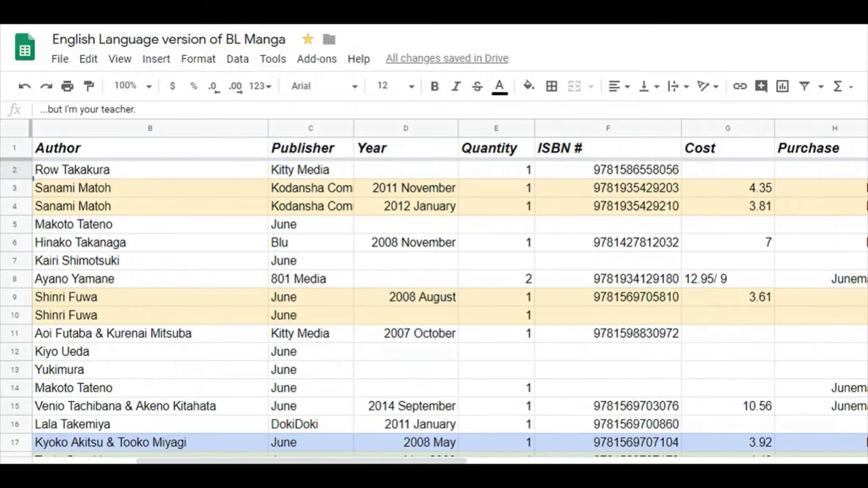
scroll("right", 3)
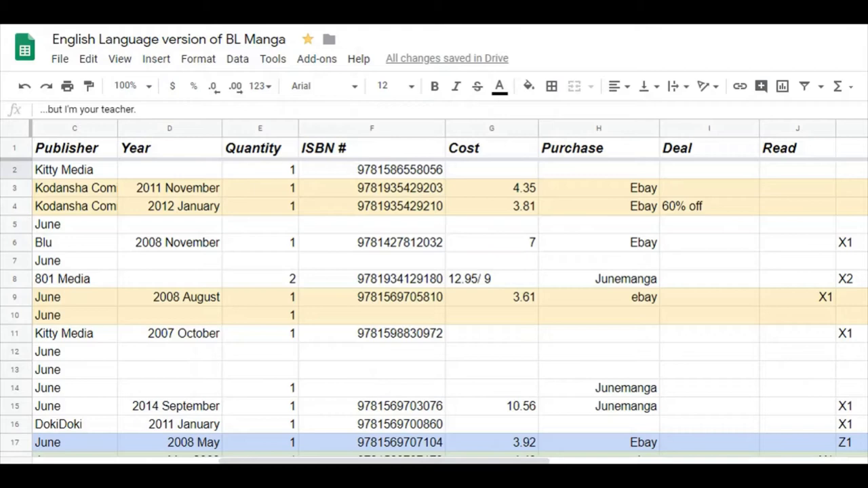
scroll("left", 3)
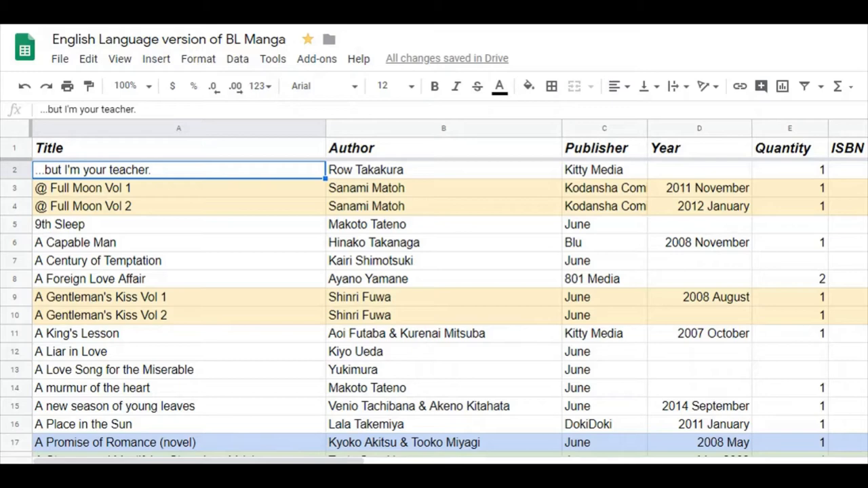
scroll("down", 3)
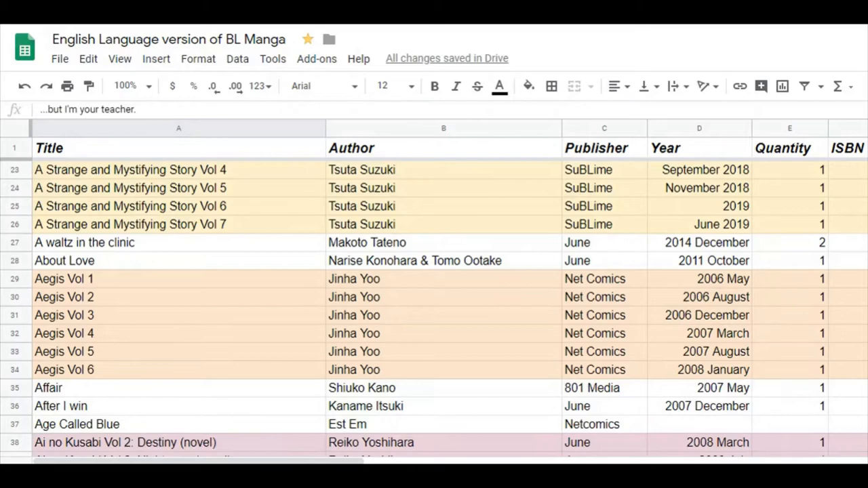
scroll("up", 3)
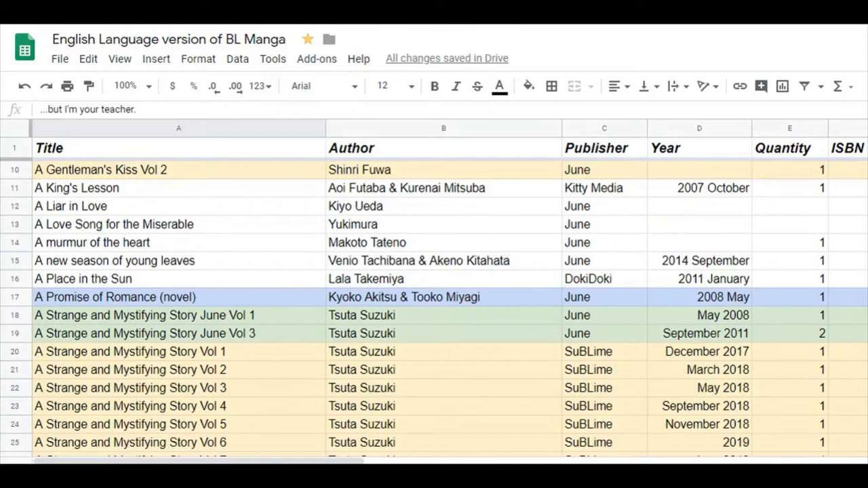
scroll("up", 3)
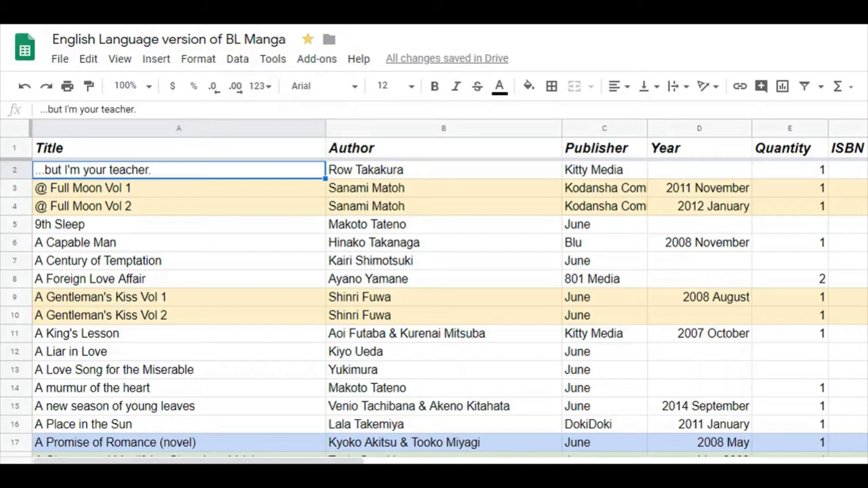
scroll("down", 3)
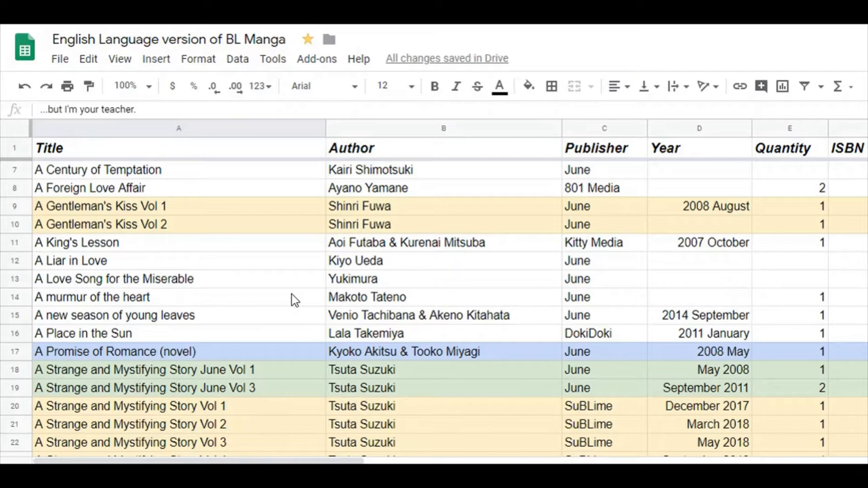
scroll("down", 3)
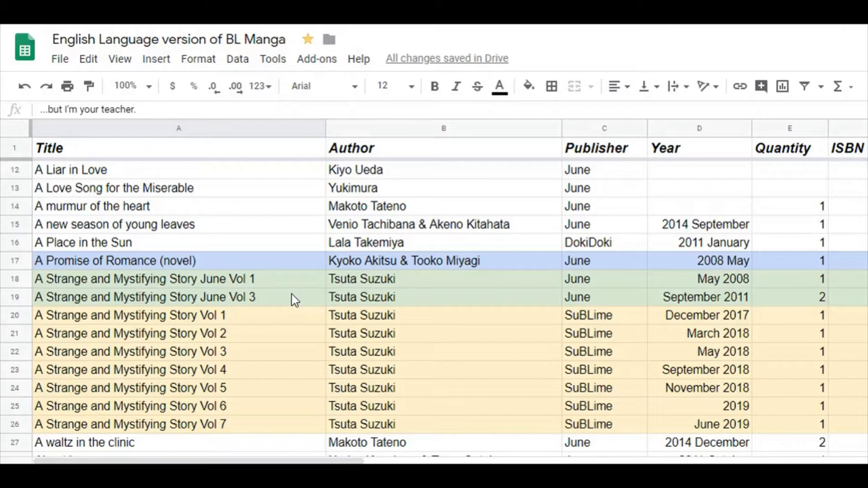
scroll("down", 3)
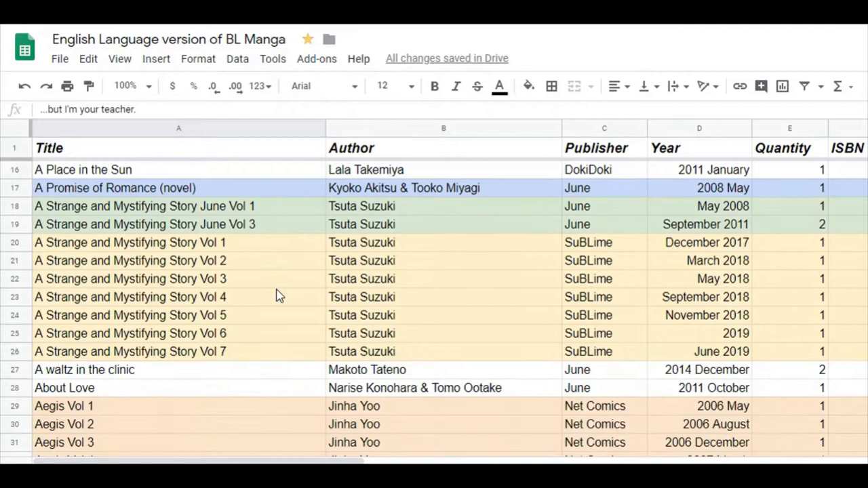
scroll("down", 3)
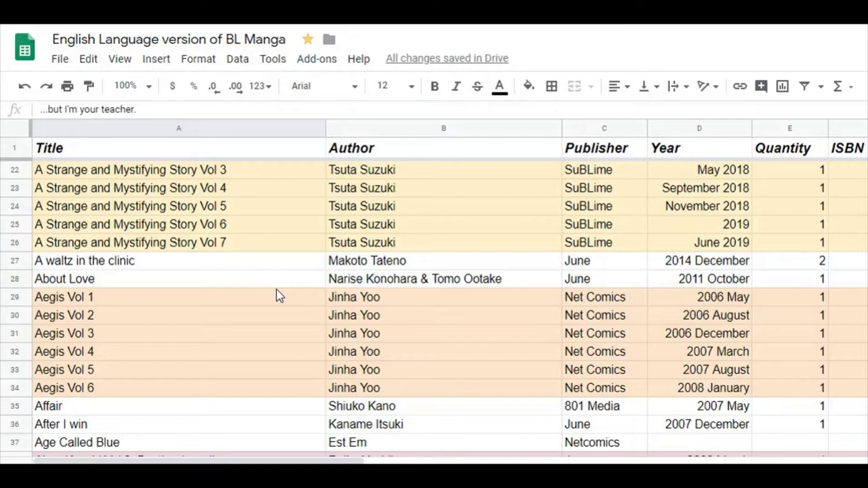
scroll("up", 3)
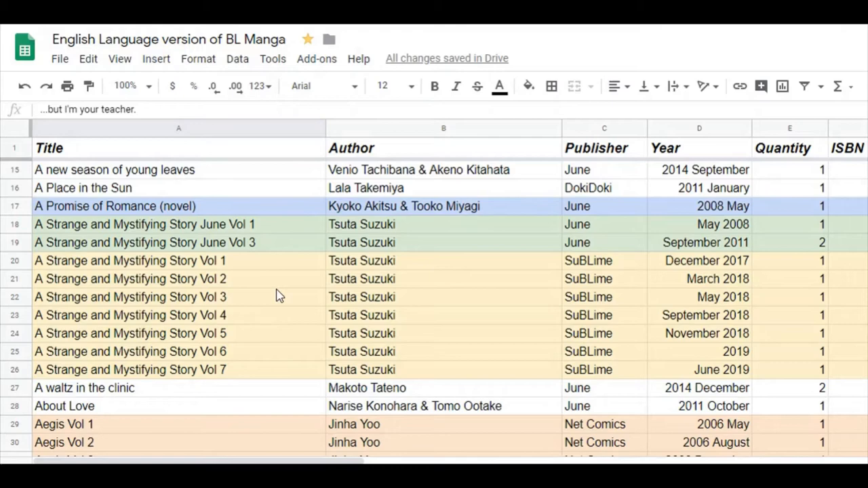
scroll("down", 3)
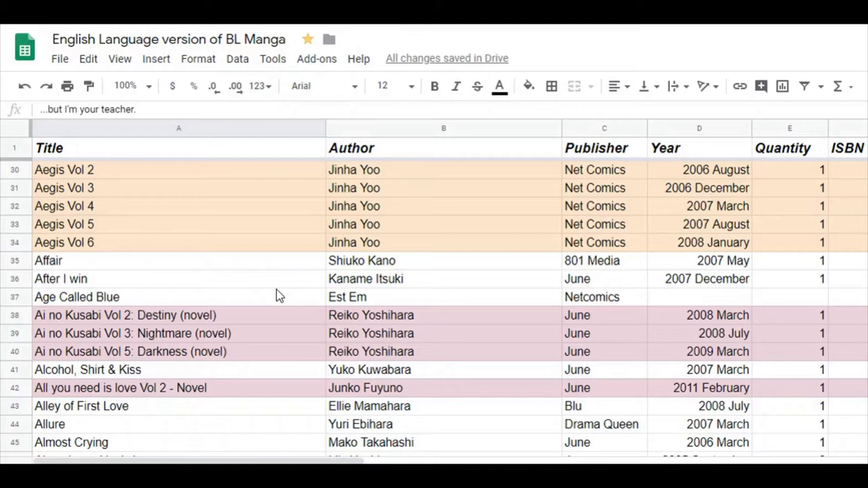
scroll("down", 3)
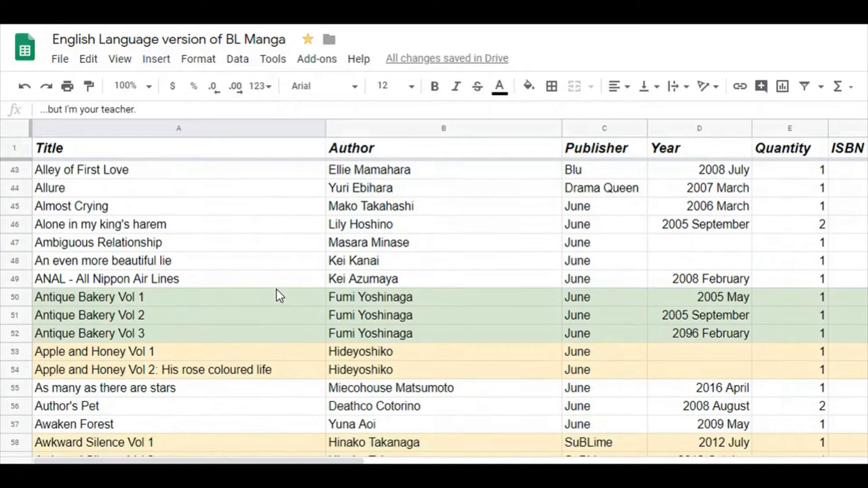
scroll("down", 3)
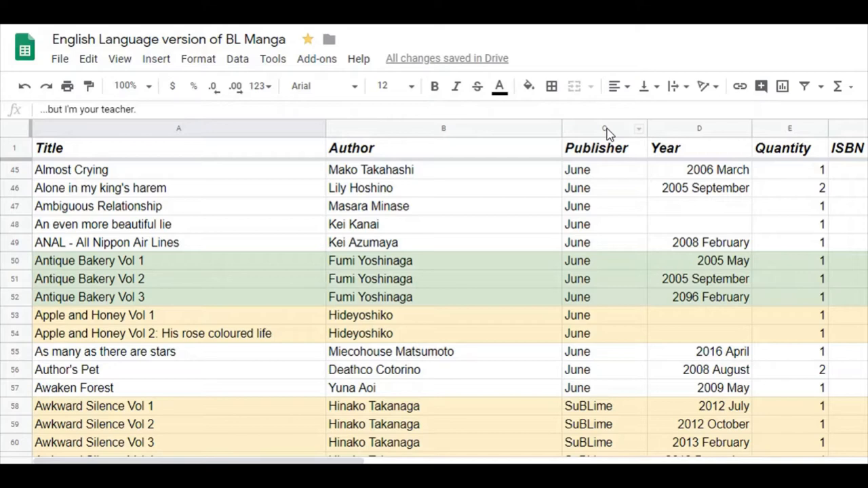
Step: Sort the sheet A→Z by the Publisher column so 801 Media titles lead
right_click(604, 127)
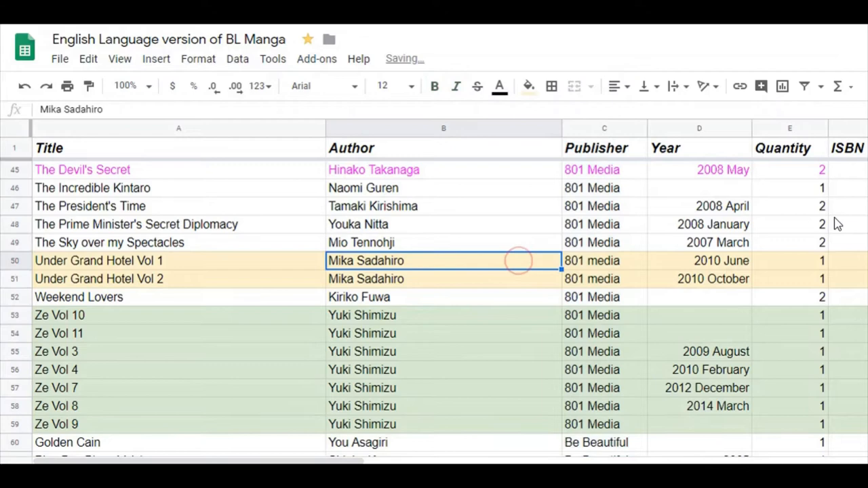
scroll("up", 3)
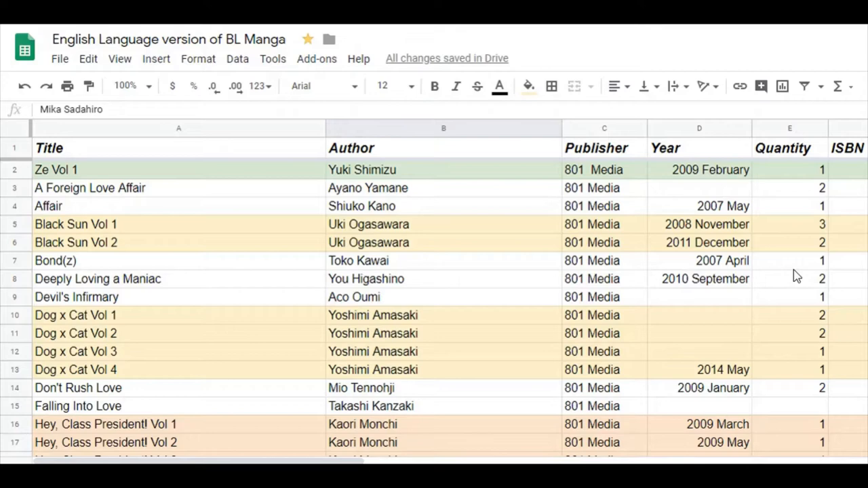
Step: Check the 801 Media publisher cells from Affair down to Ze Vol 9
left_click(443, 148)
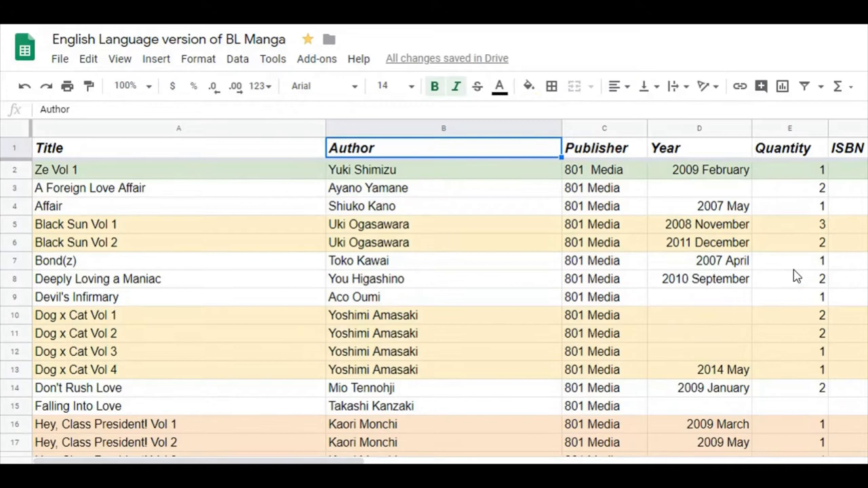
left_click(603, 206)
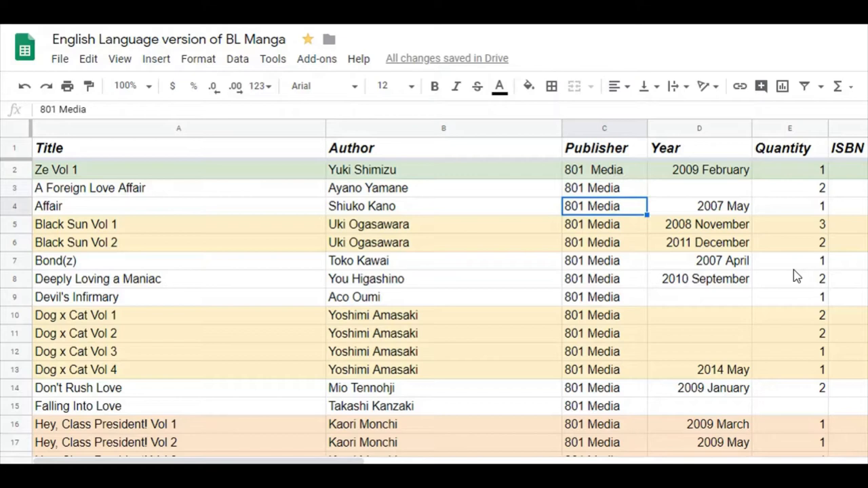
left_click(603, 406)
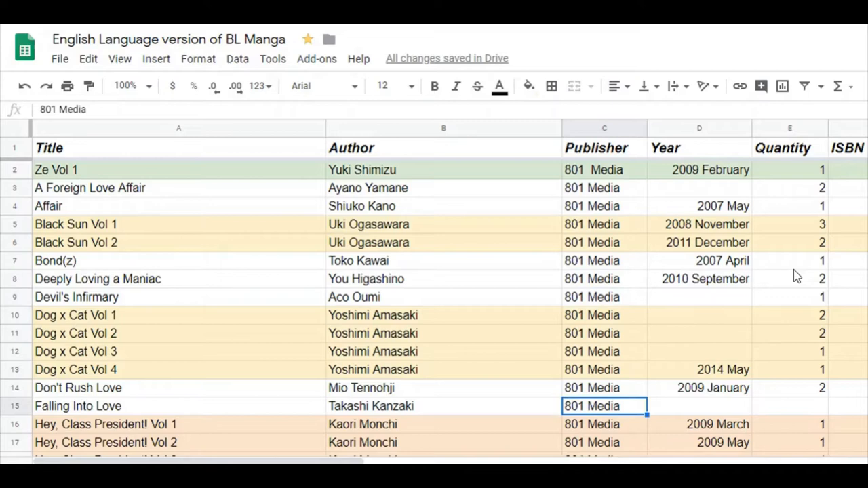
scroll("down", 3)
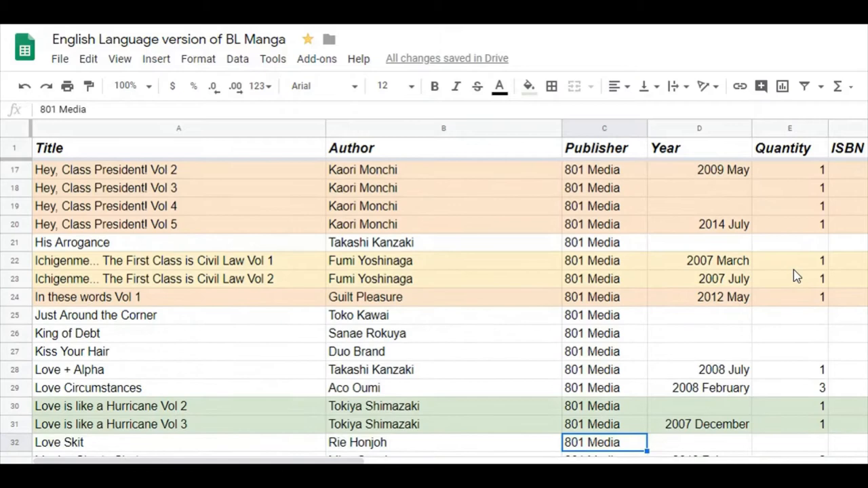
scroll("down", 3)
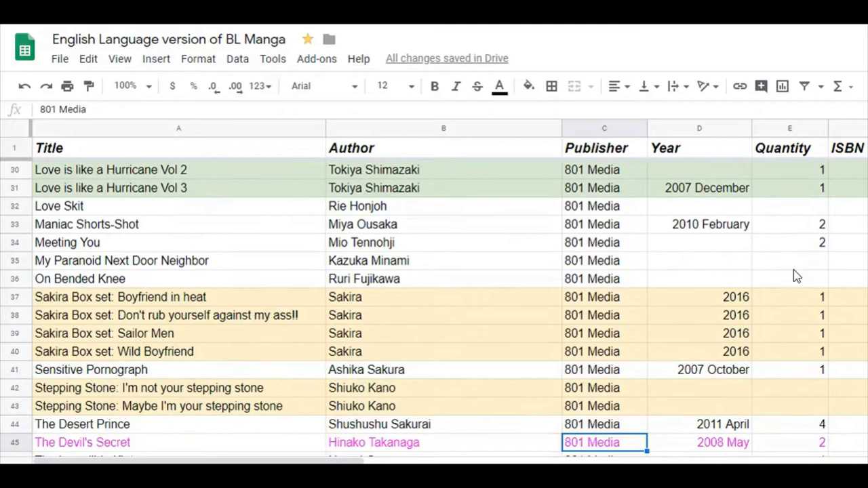
scroll("down", 3)
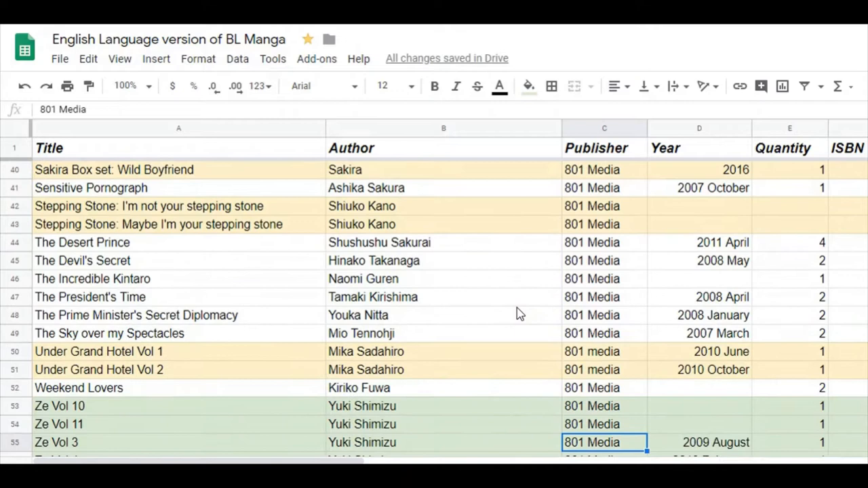
scroll("down", 3)
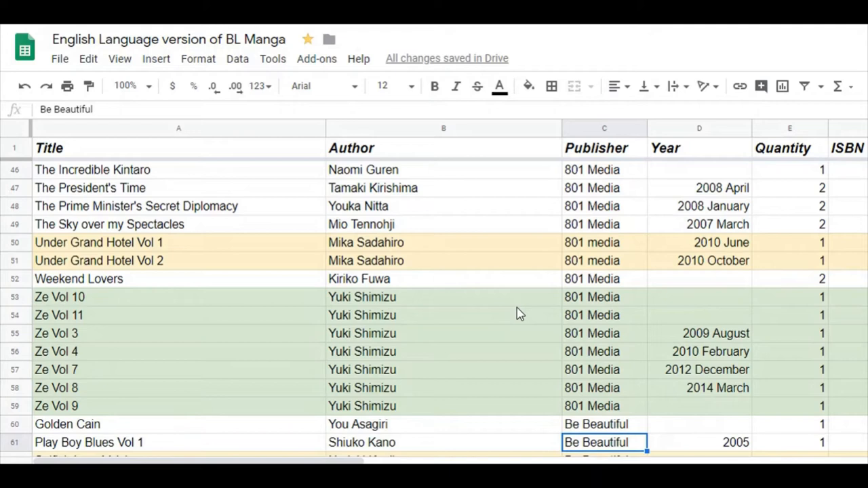
left_click(603, 406)
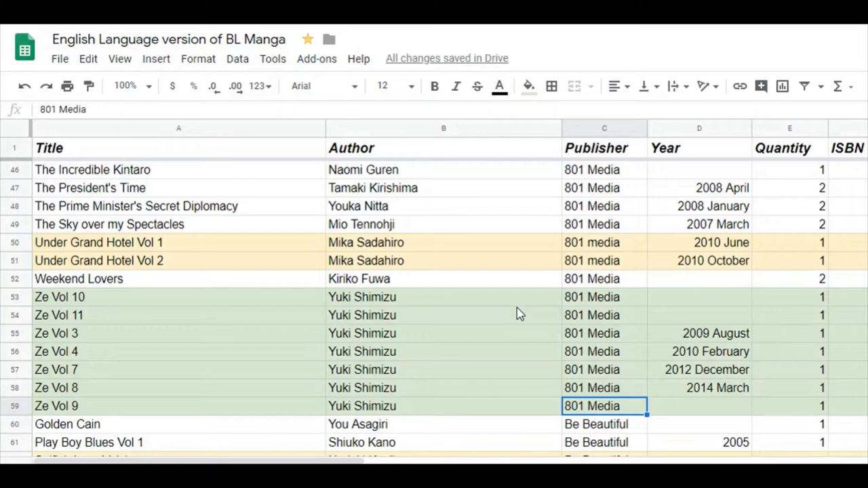
Step: Browse back up through the 801 Media rows toward the top of the list
scroll("up", 3)
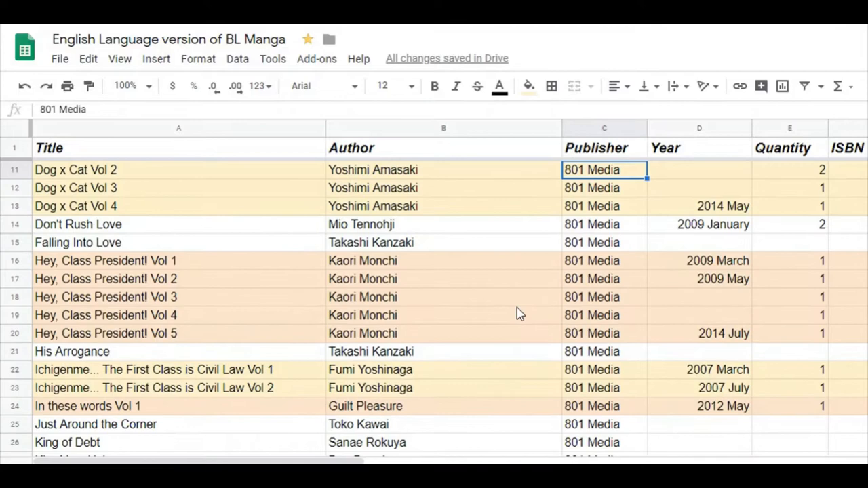
scroll("up", 3)
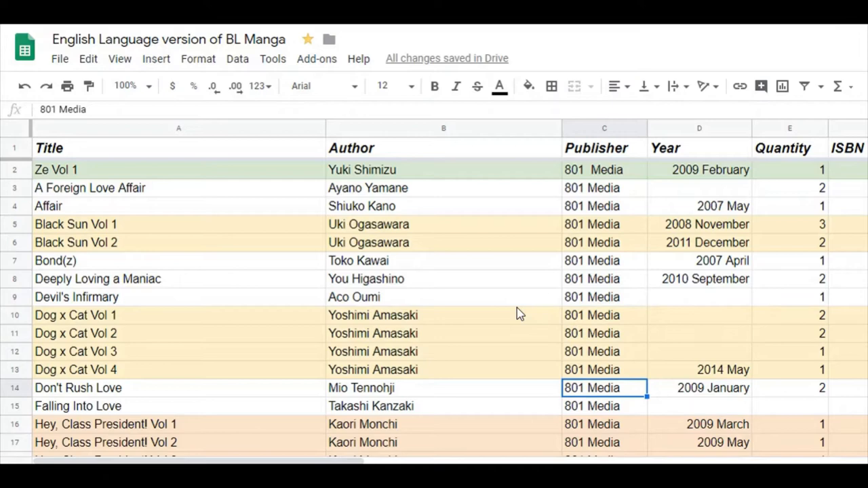
scroll("down", 3)
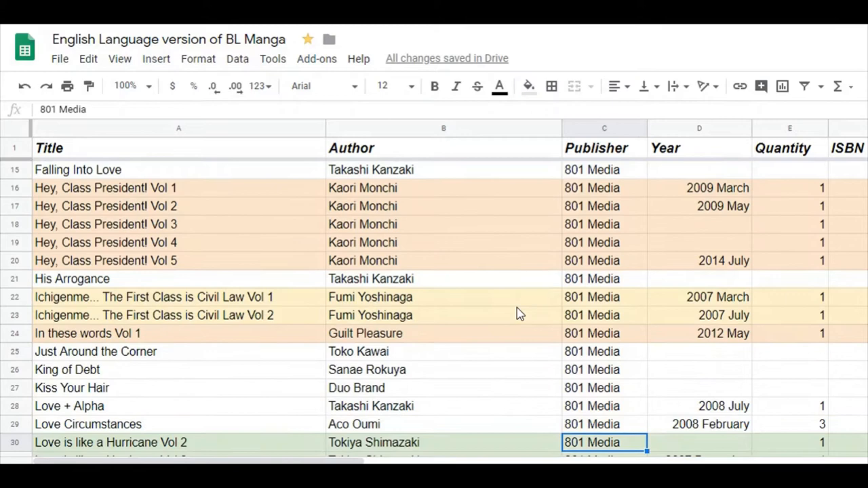
scroll("down", 3)
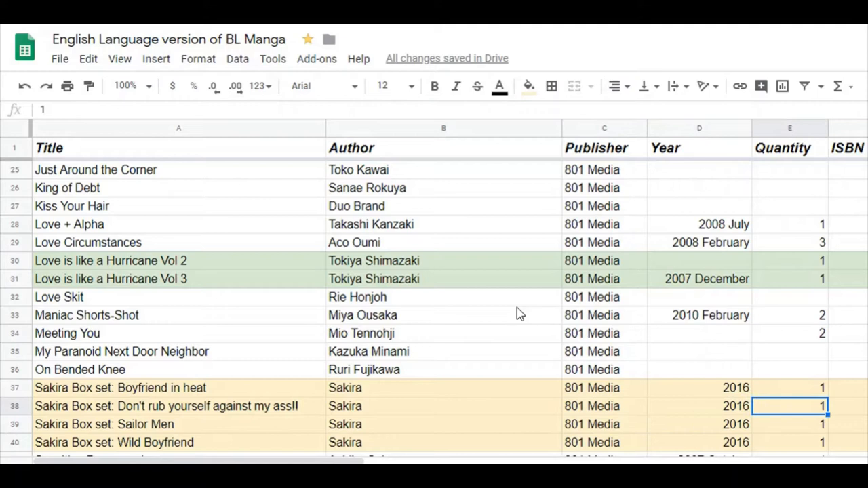
left_click(699, 369)
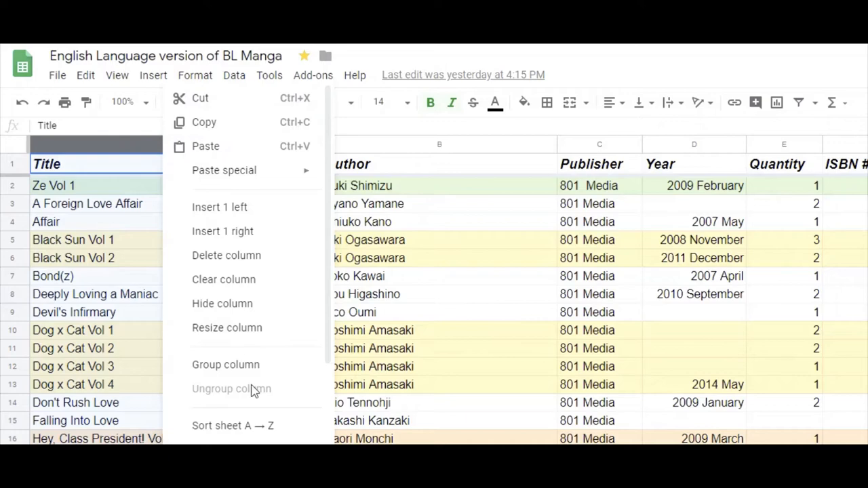
Step: Sort the whole sheet A→Z by title and move down to the Earthian entries
left_click(232, 426)
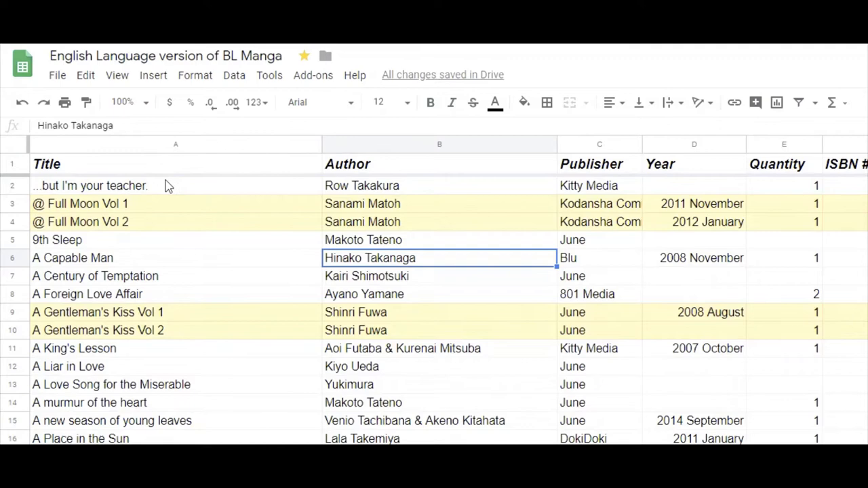
scroll("down", 3)
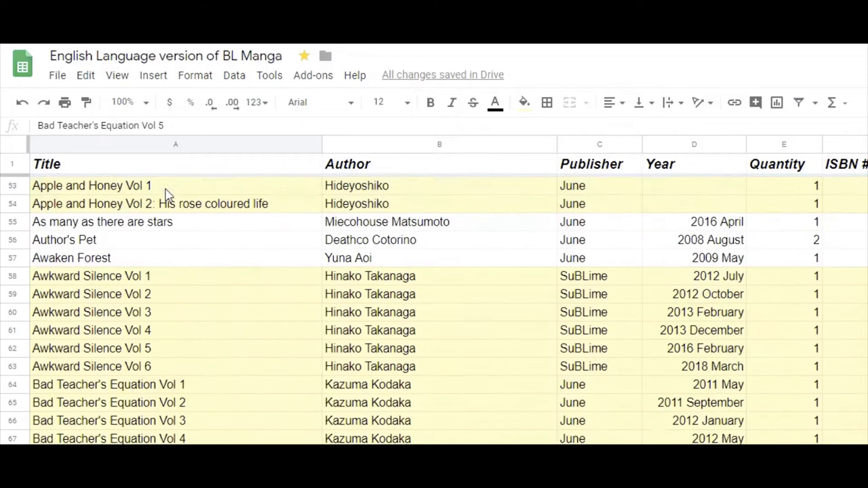
scroll("down", 3)
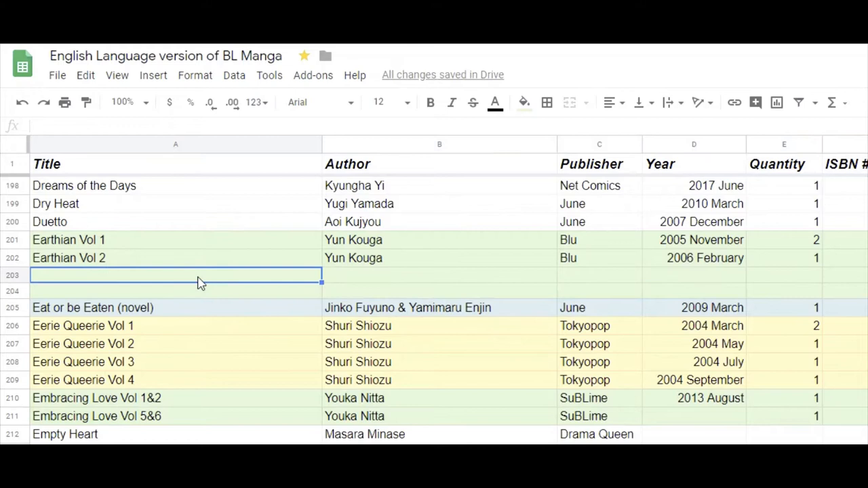
Step: Enter Earthian Vol 3 below Vol 2 and start its ISBN with 97
type("Earthian Vol 3")
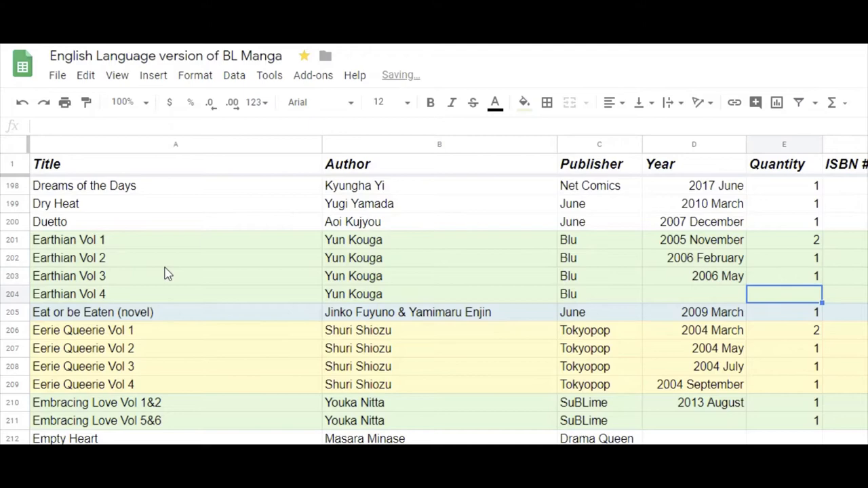
type("97")
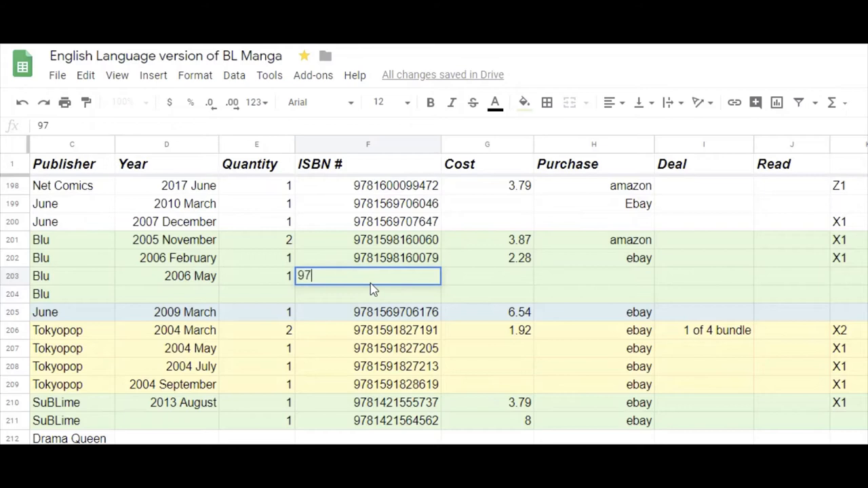
type("81598160087")
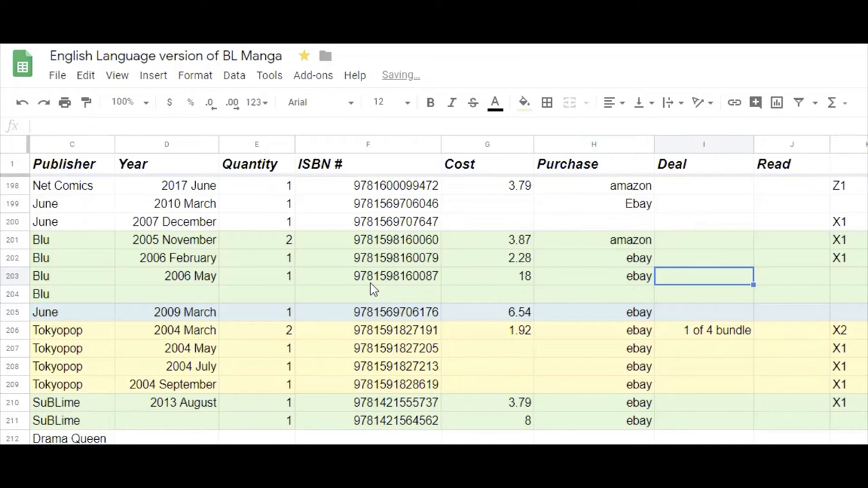
type("1 of 4 bundle")
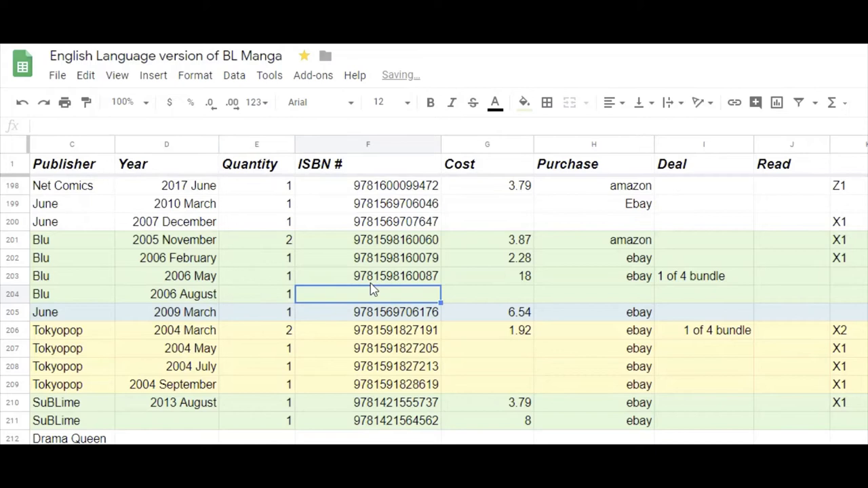
type("9781598160093")
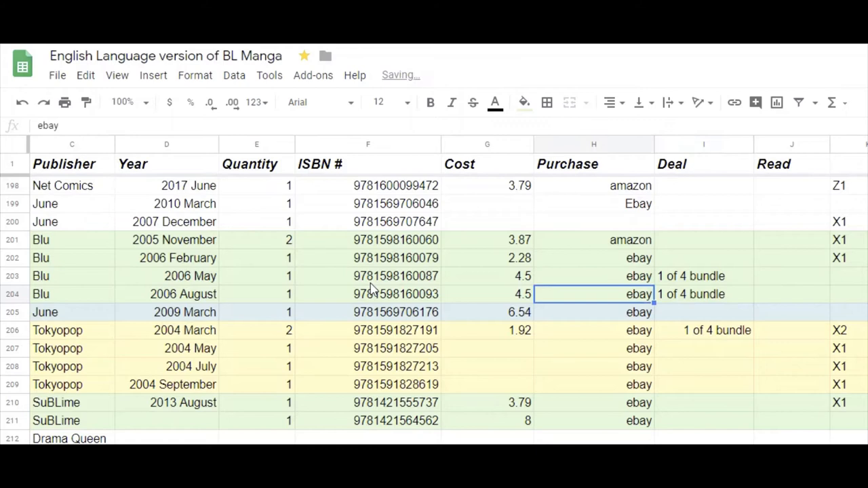
left_click(71, 239)
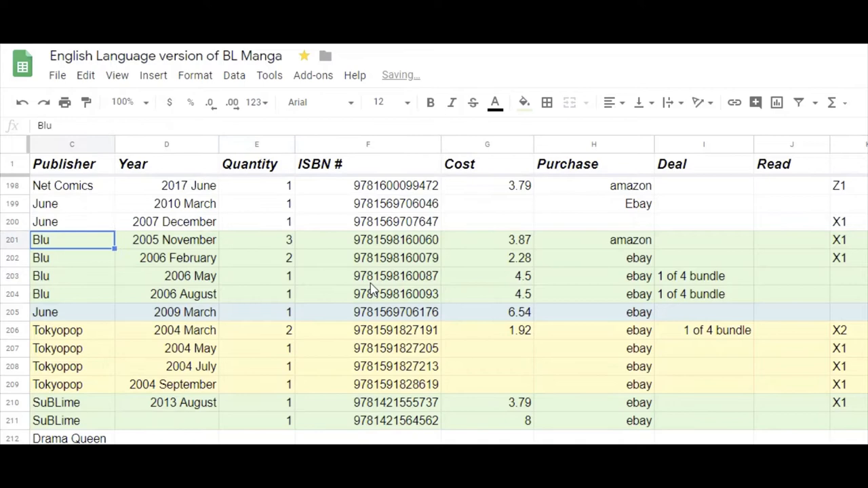
Step: Move back to column A and down to the R titles around Roureville Vol 2
scroll("left", 3)
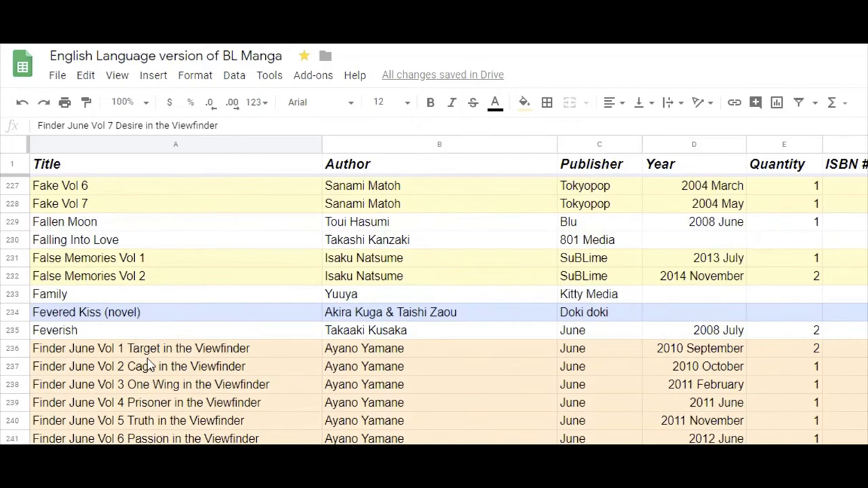
scroll("down", 3)
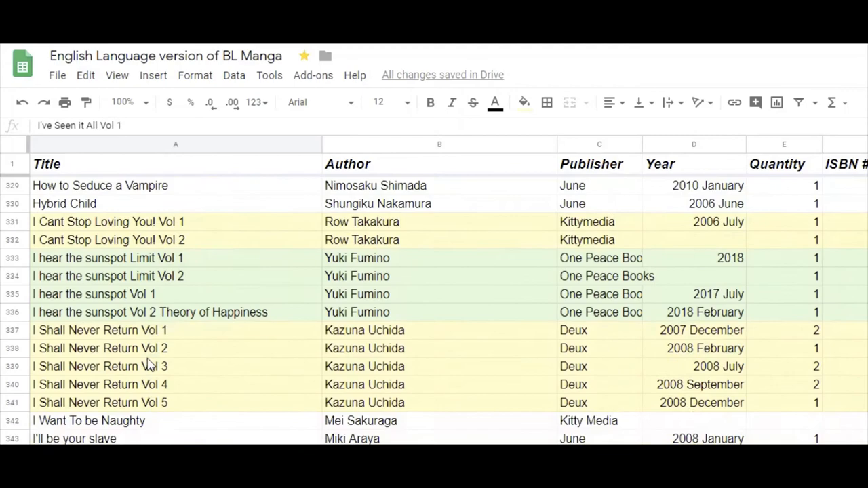
scroll("down", 3)
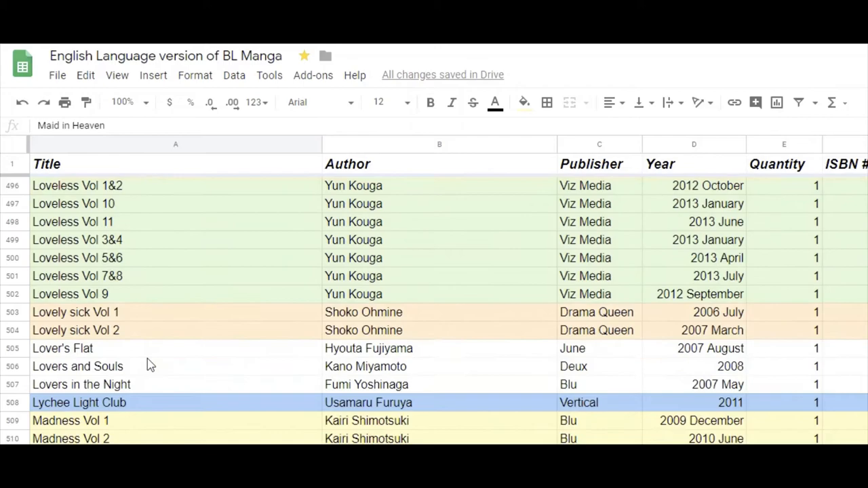
scroll("down", 3)
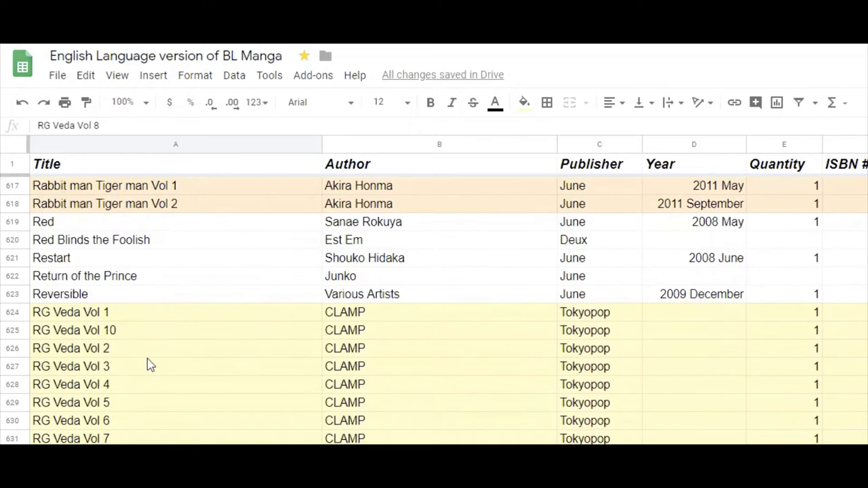
scroll("down", 3)
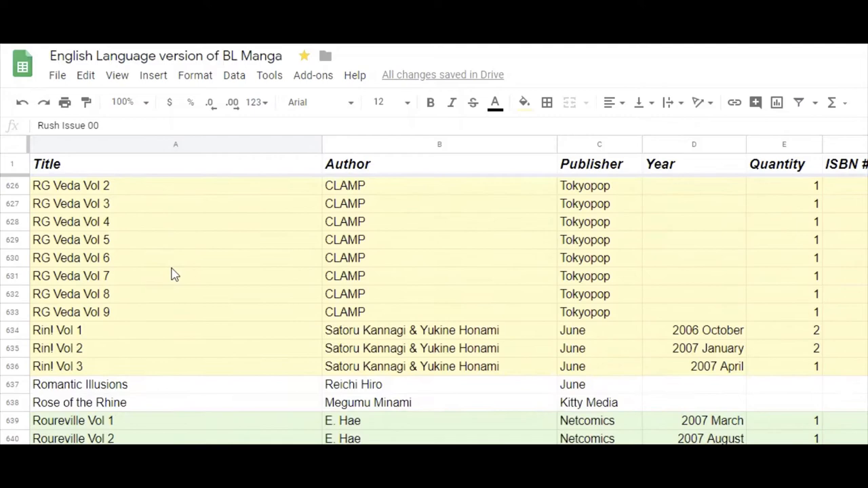
scroll("down", 3)
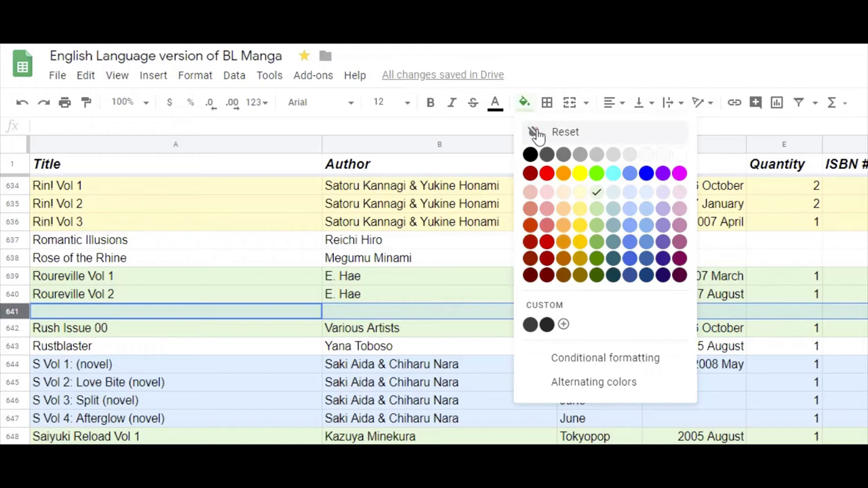
Step: Enter Ruff Love by Tamaki Kirishima, accept publisher Deux and set year 2008
type("Ruff Love")
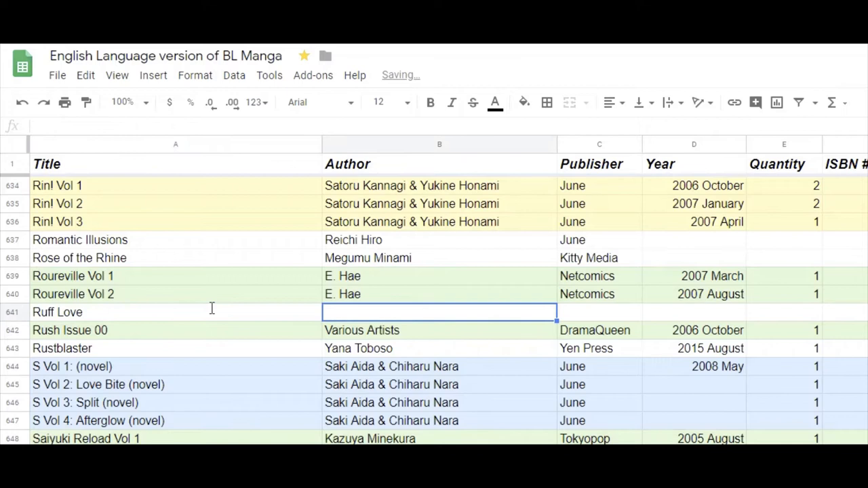
type("Tamaki Kirishima")
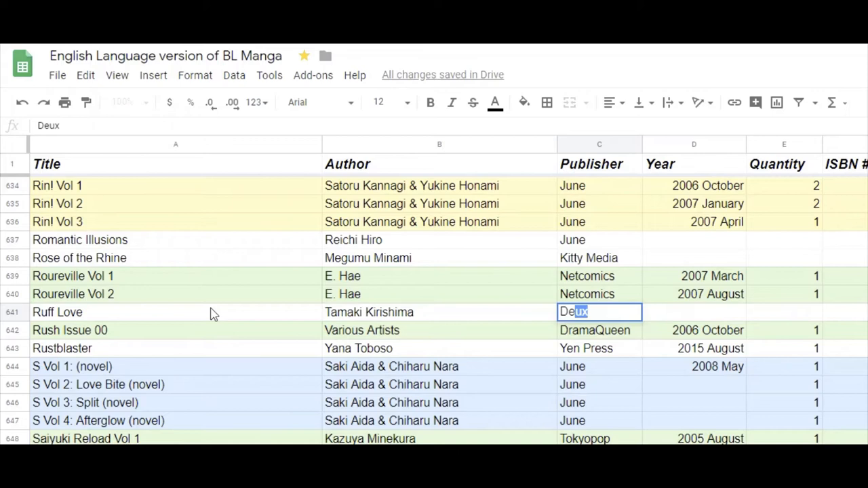
key("Tab")
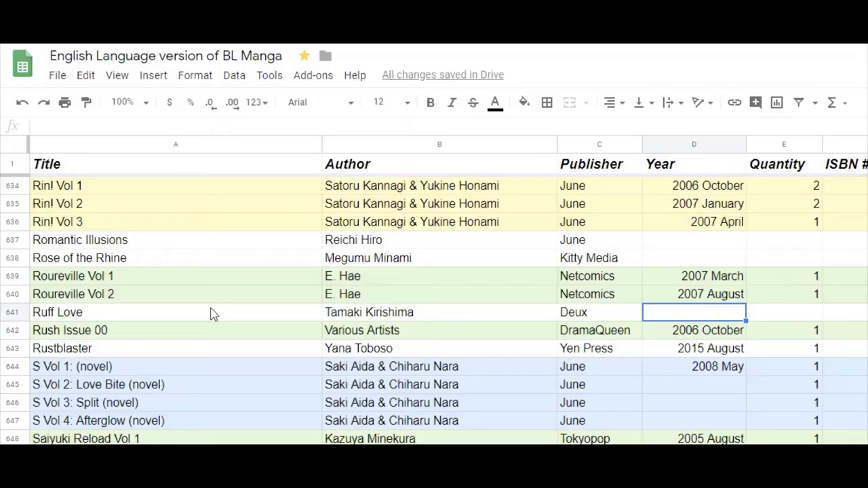
type("2008")
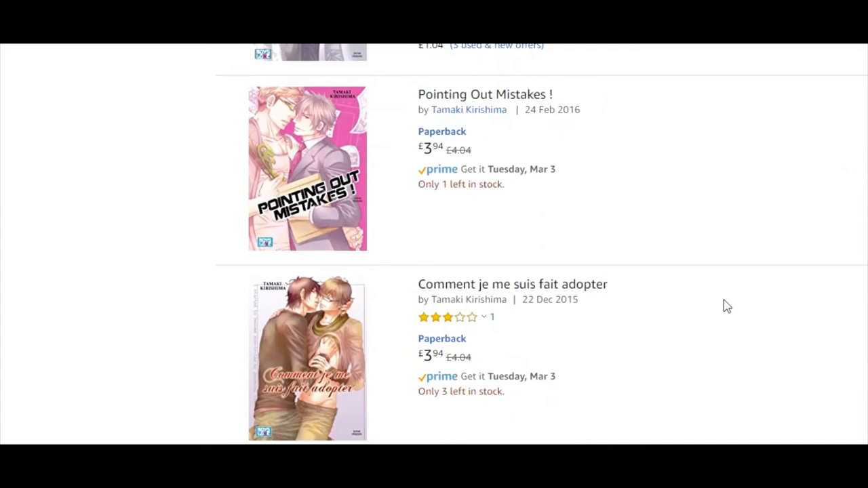
Step: Scroll through Tamaki Kirishima's paperback listings on Amazon
scroll("down", 3)
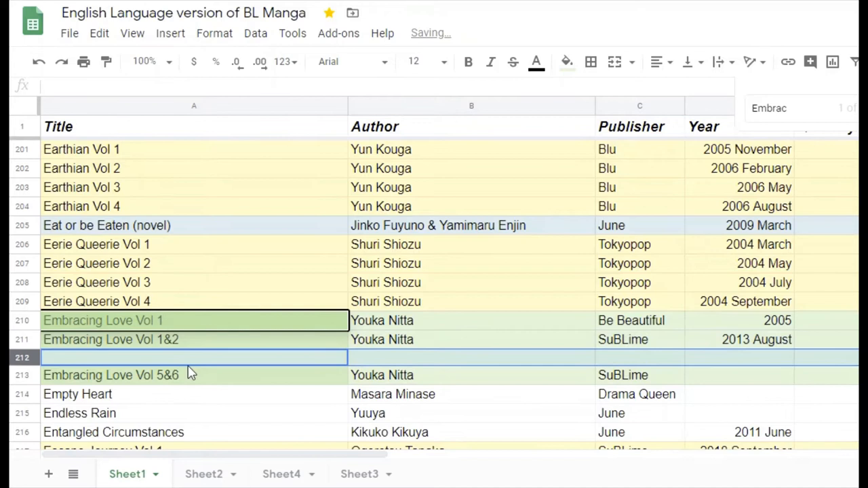
Step: Enter the Embracing Love title in the new row and select the Vol 1&2 row
type("Embracing Love Vol 3&4")
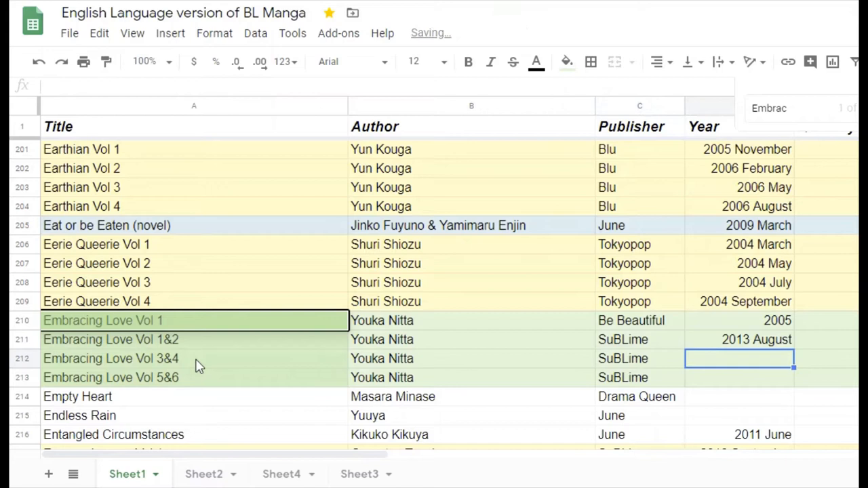
left_click(111, 339)
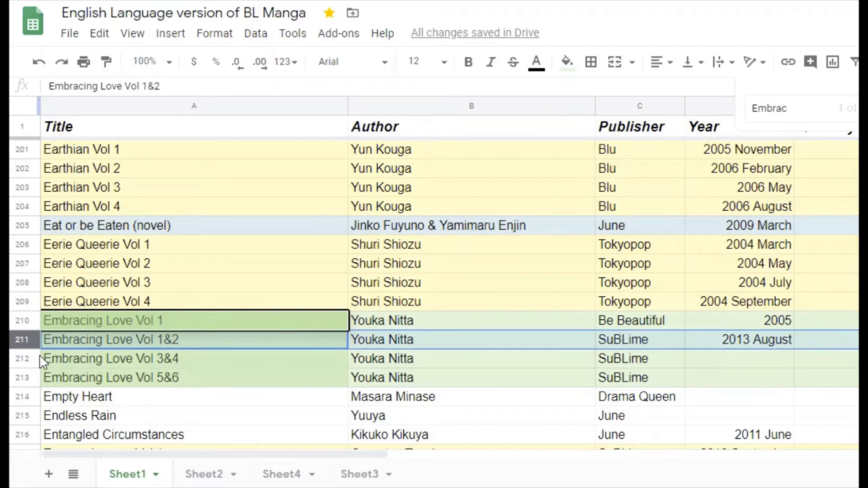
Step: Fill the Embracing Love Vol 1&2, 3&4 and 5&6 rows (211-213) light orange
left_click(567, 63)
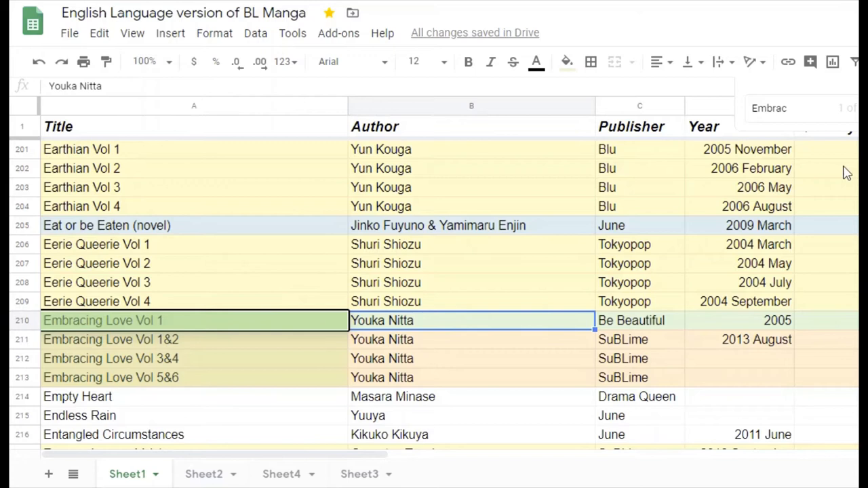
left_click(194, 320)
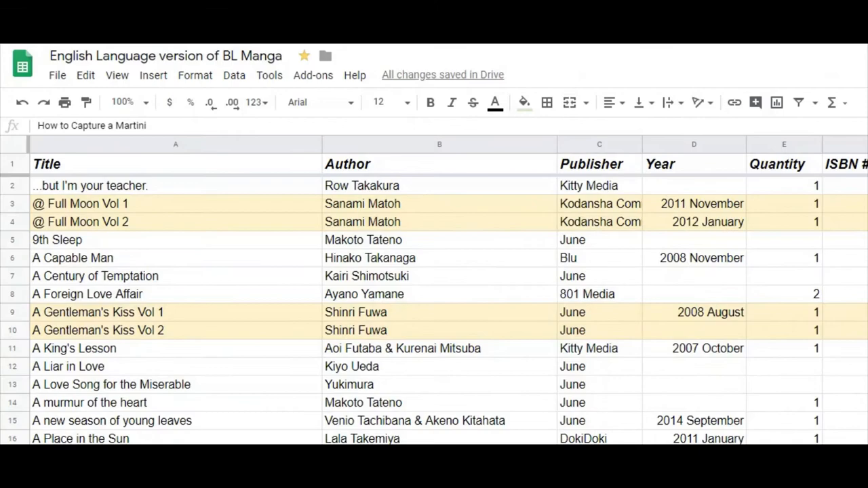
scroll("down", 3)
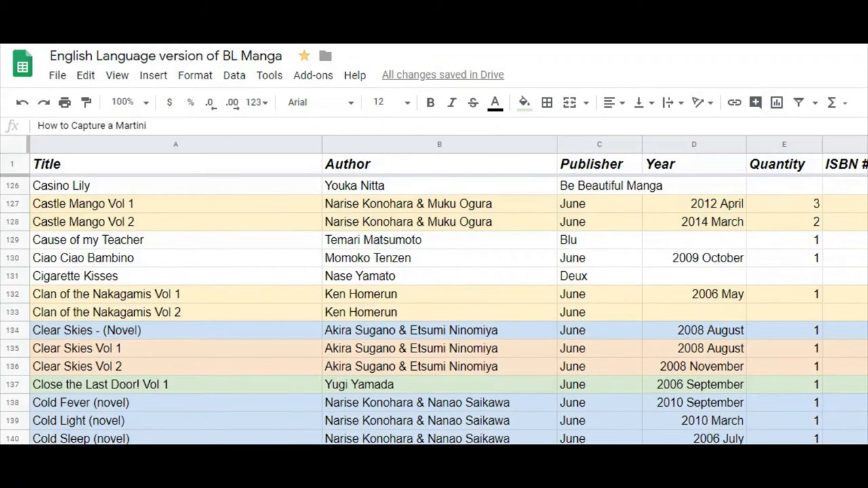
scroll("down", 3)
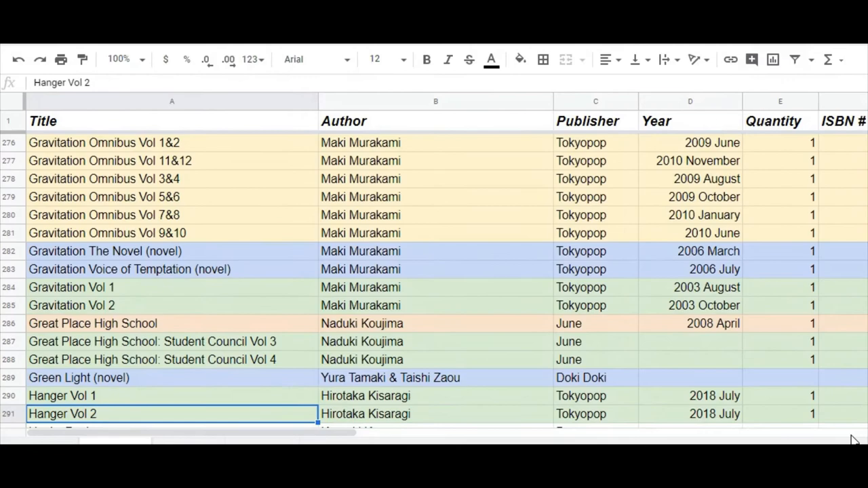
scroll("down", 3)
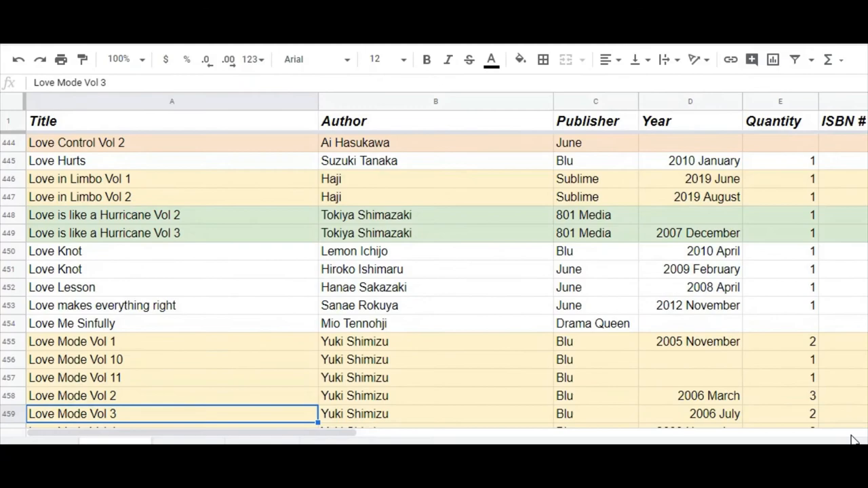
scroll("down", 3)
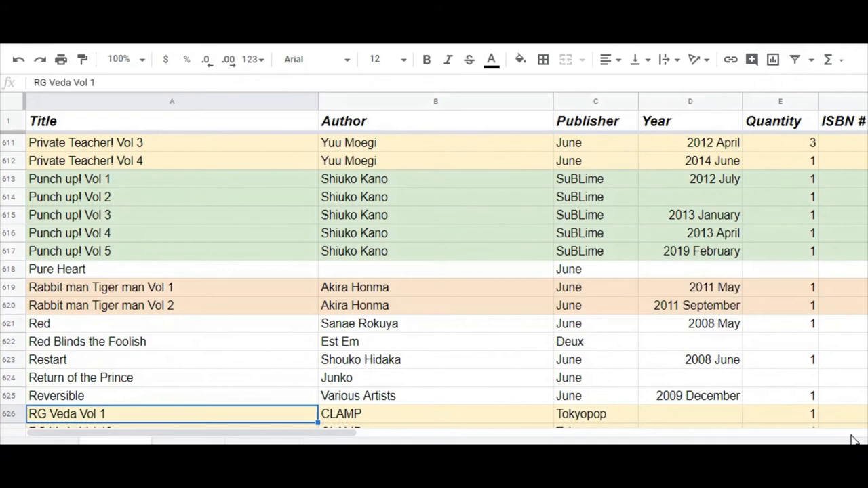
scroll("down", 3)
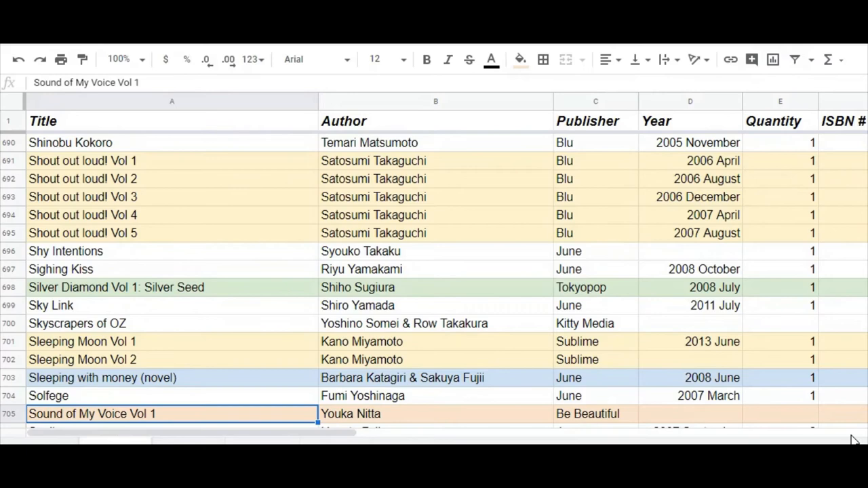
scroll("down", 3)
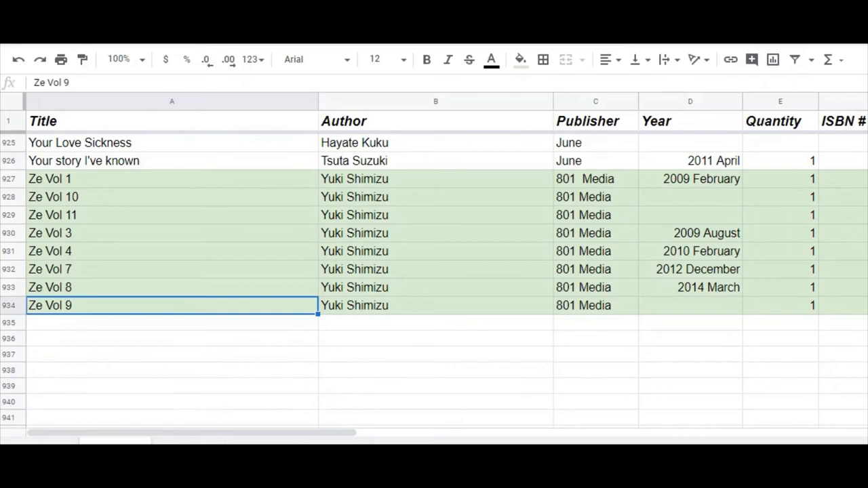
scroll("up", 3)
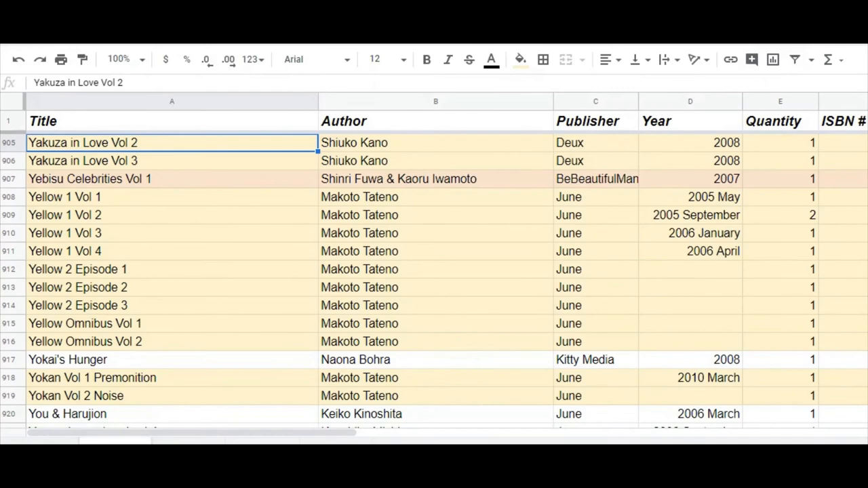
scroll("up", 3)
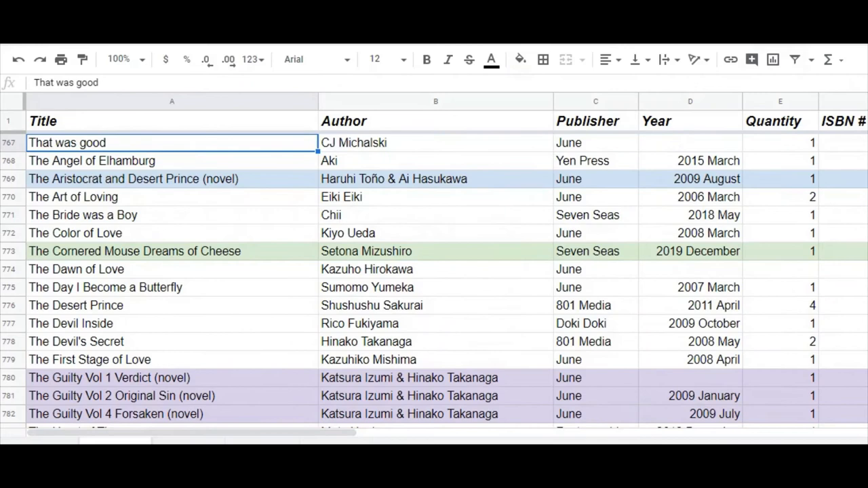
scroll("up", 3)
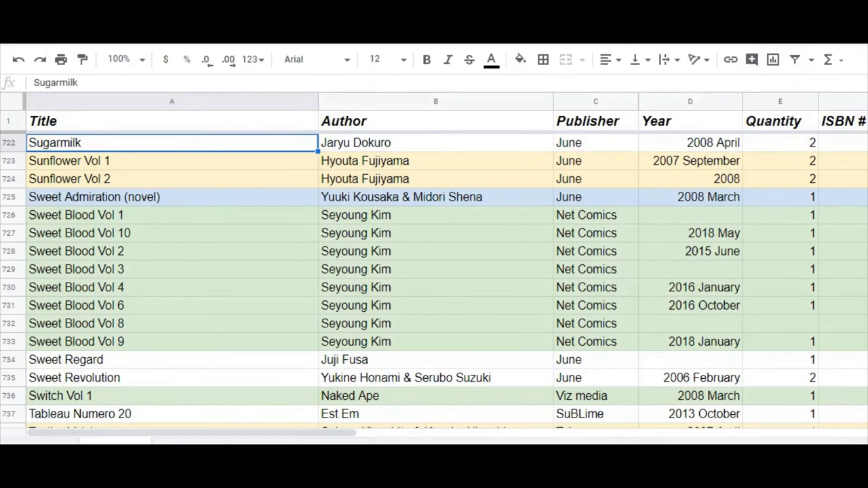
scroll("up", 3)
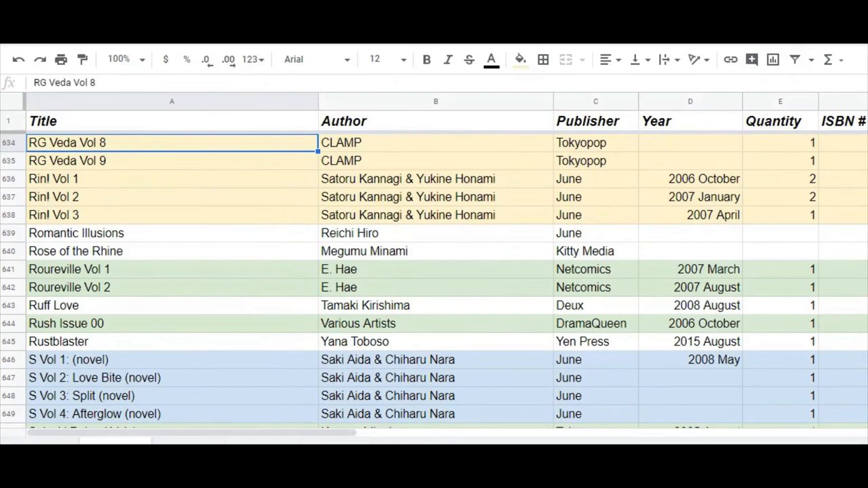
scroll("up", 3)
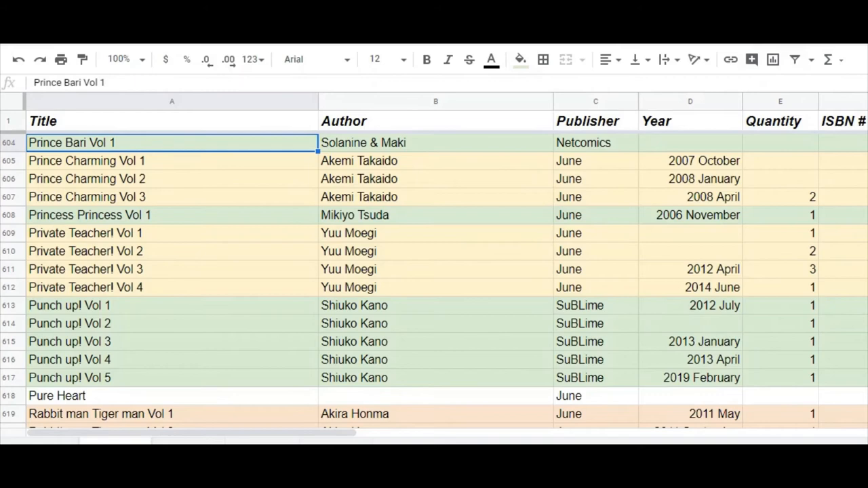
scroll("up", 3)
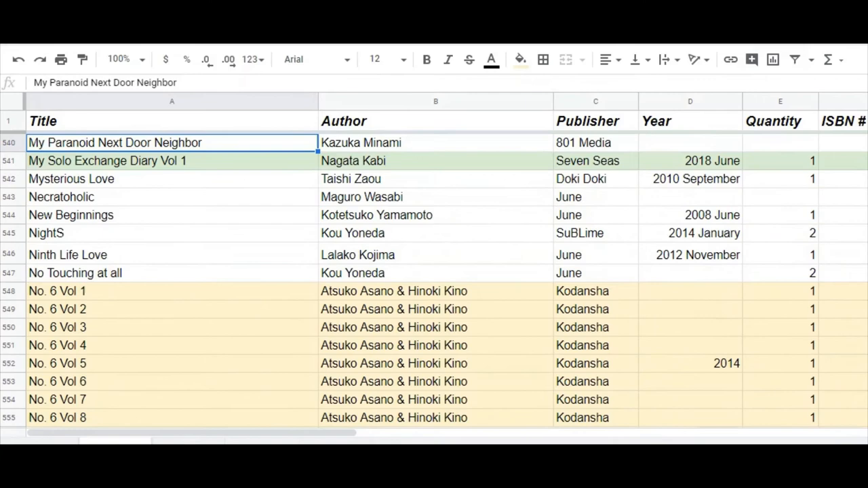
scroll("up", 3)
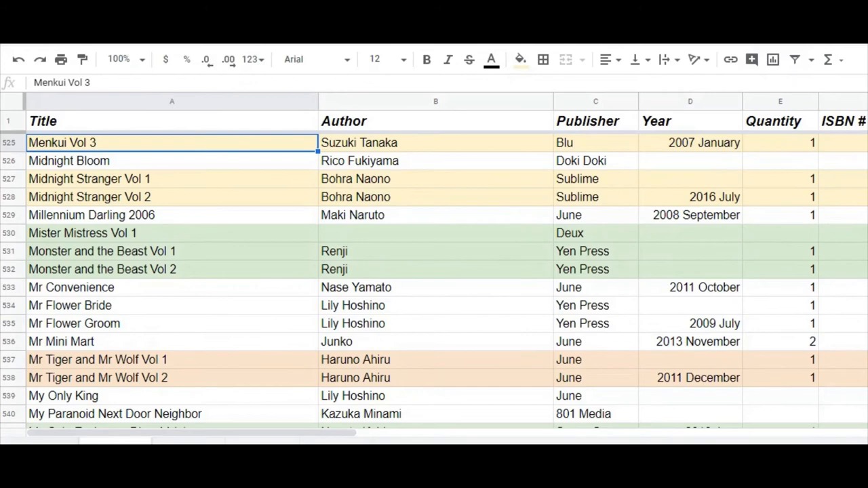
scroll("up", 3)
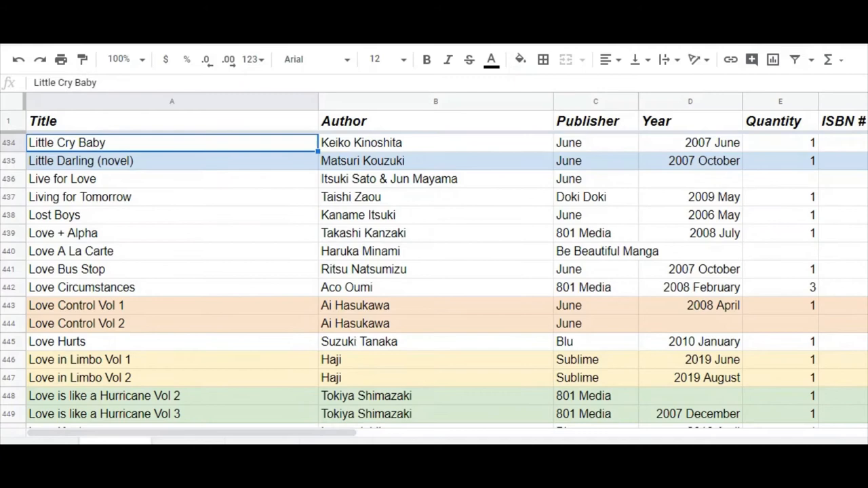
scroll("up", 3)
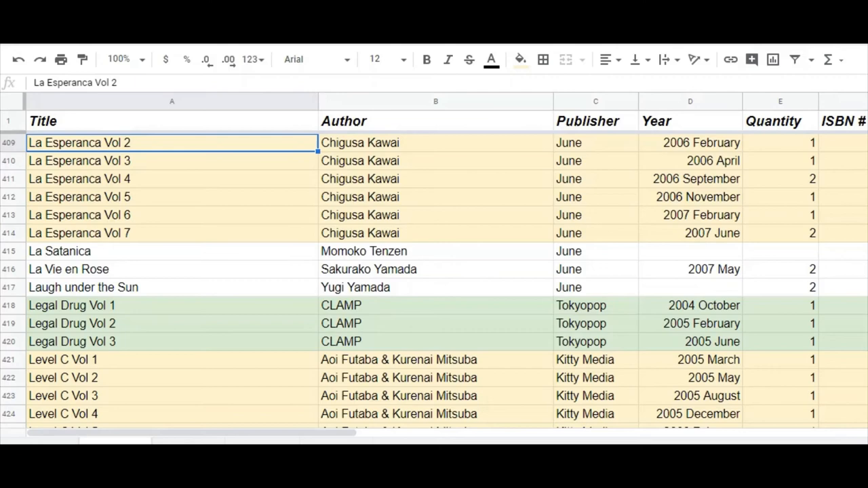
scroll("up", 3)
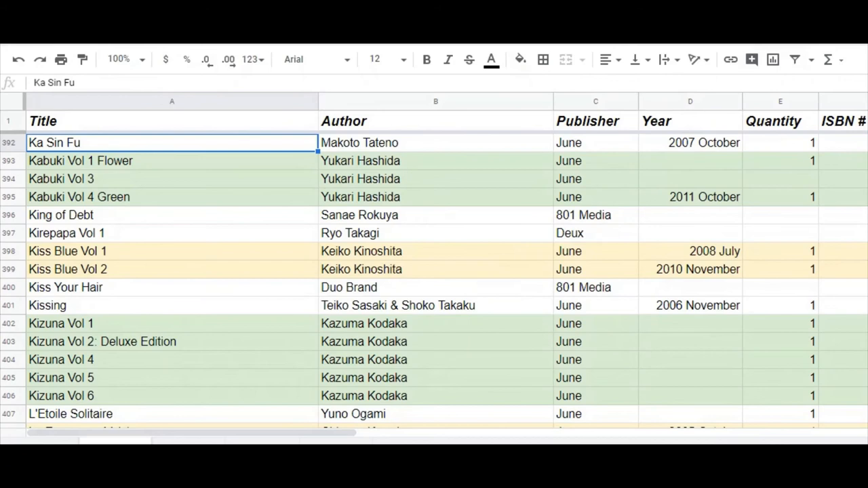
scroll("up", 3)
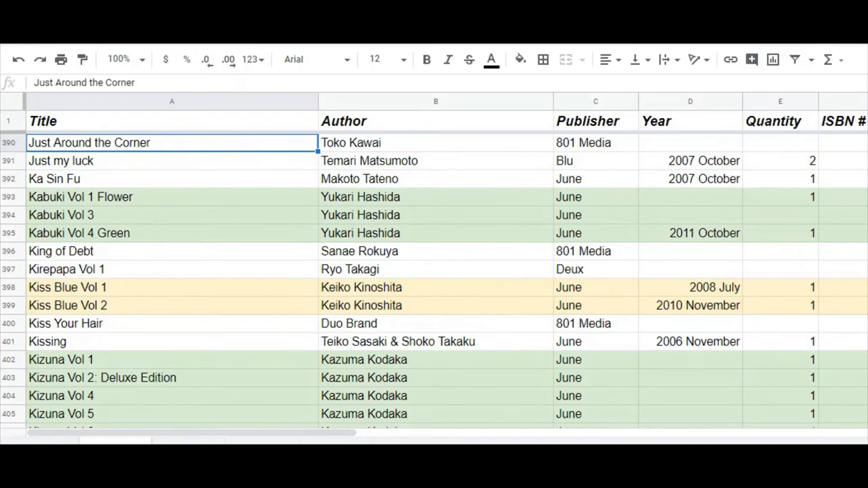
scroll("up", 3)
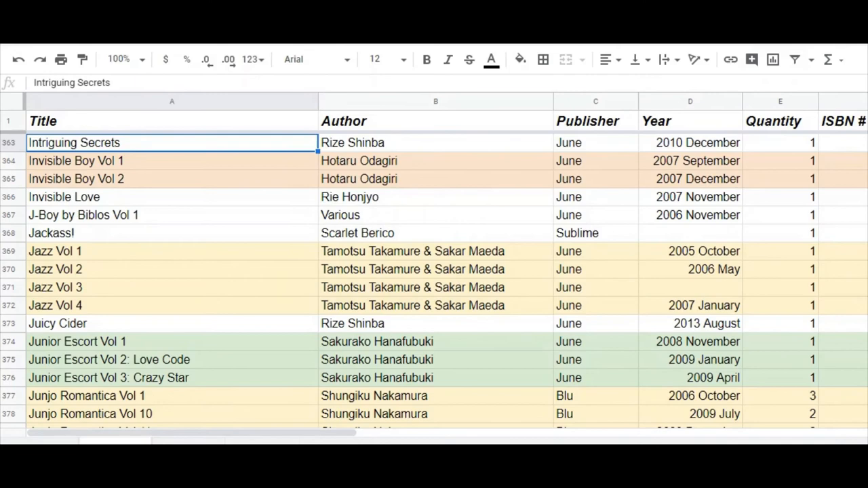
scroll("up", 3)
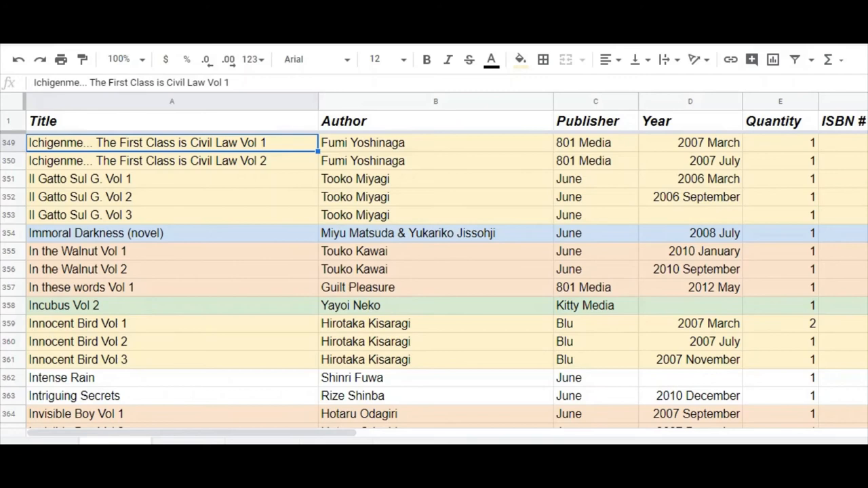
scroll("up", 3)
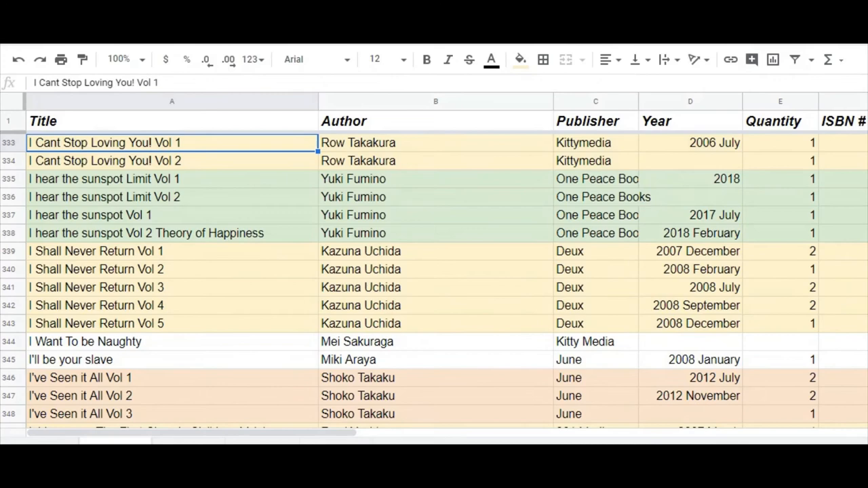
scroll("up", 3)
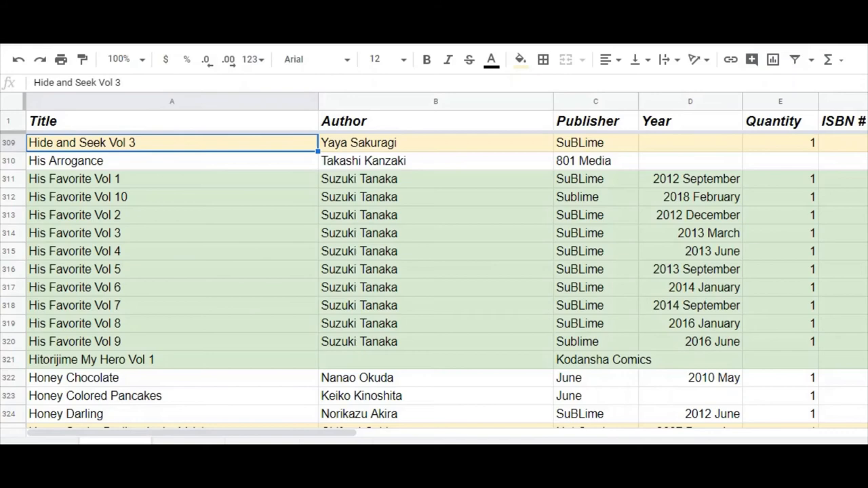
scroll("up", 3)
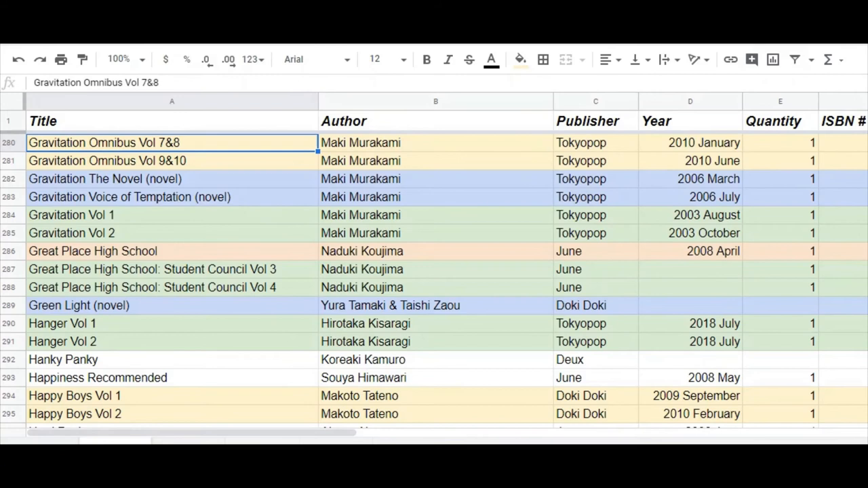
scroll("up", 3)
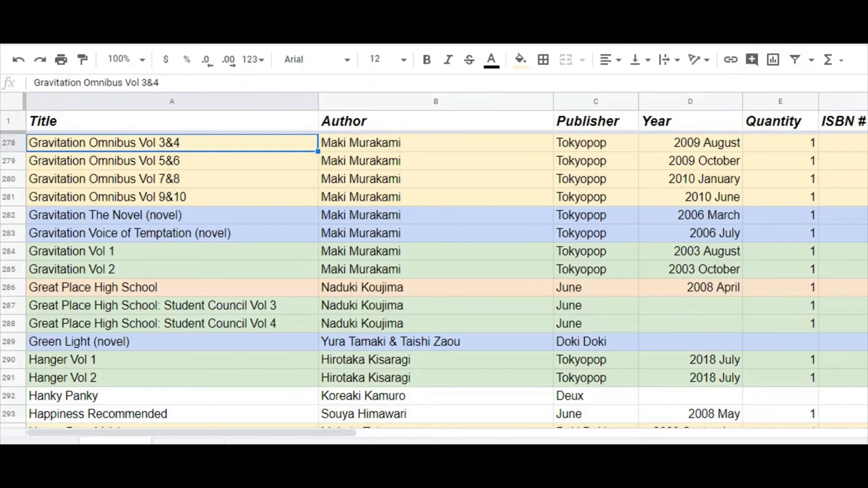
scroll("up", 3)
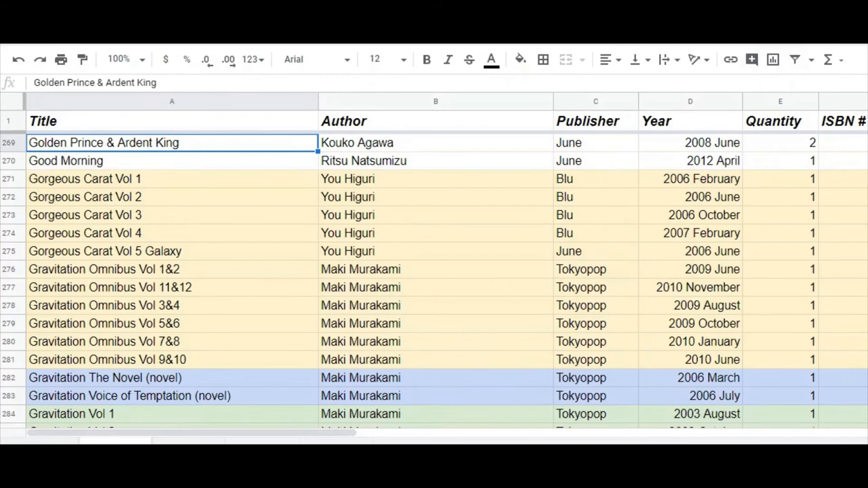
scroll("up", 3)
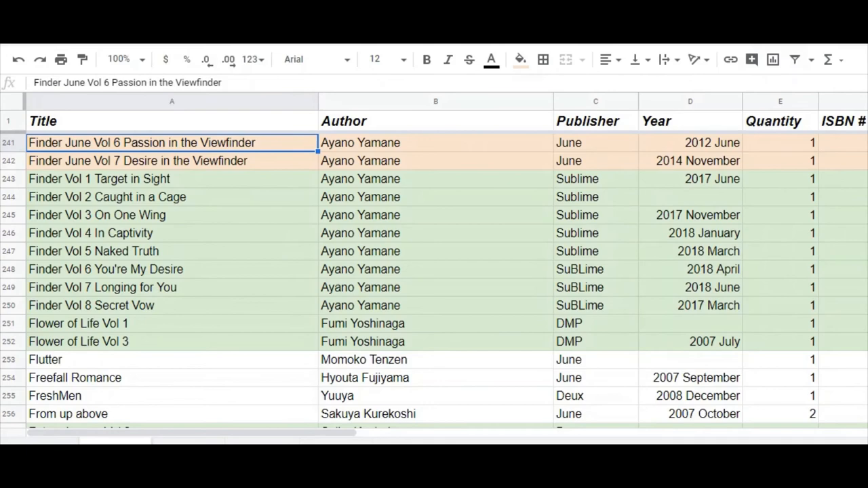
scroll("up", 3)
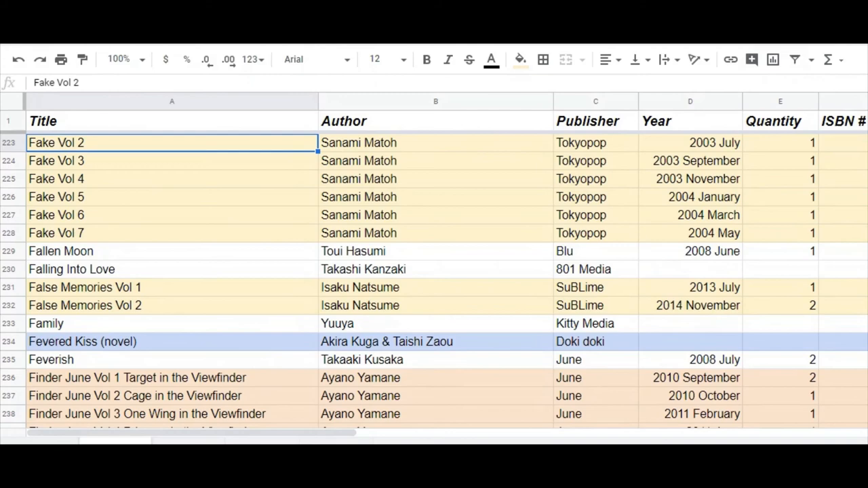
scroll("up", 3)
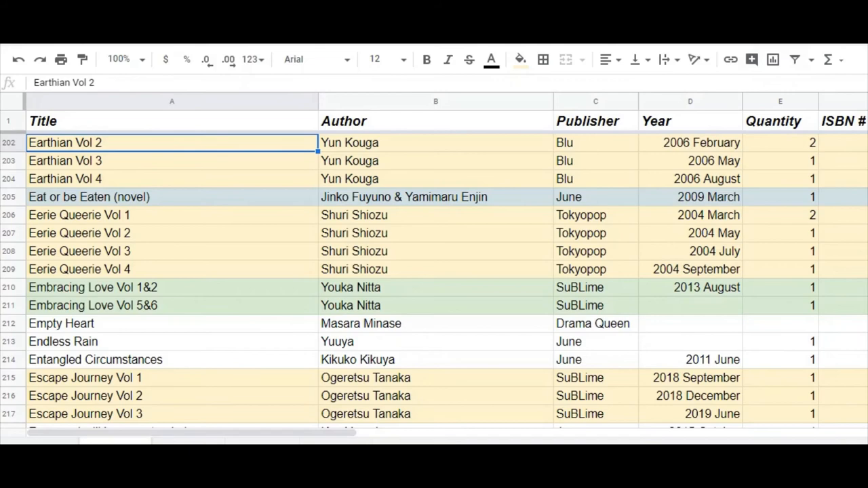
scroll("up", 3)
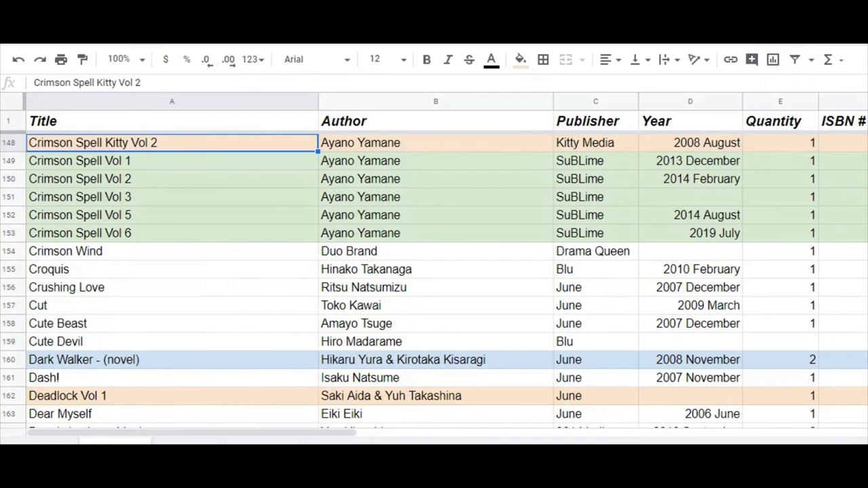
scroll("up", 3)
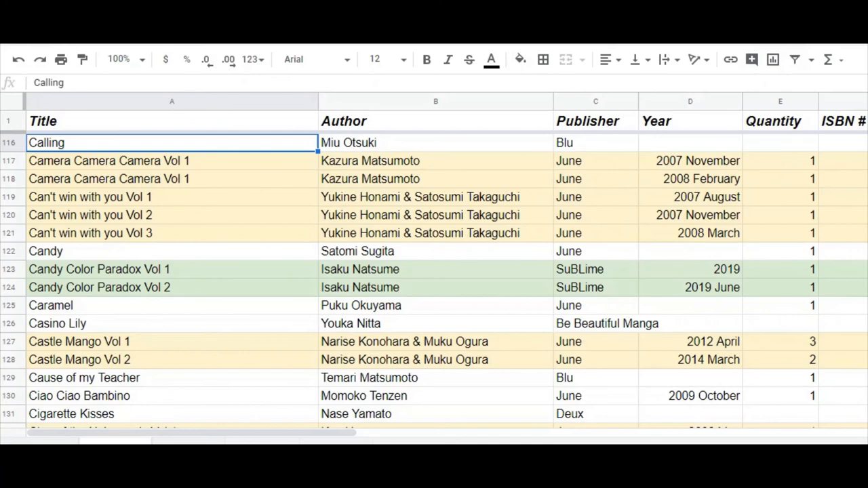
scroll("up", 3)
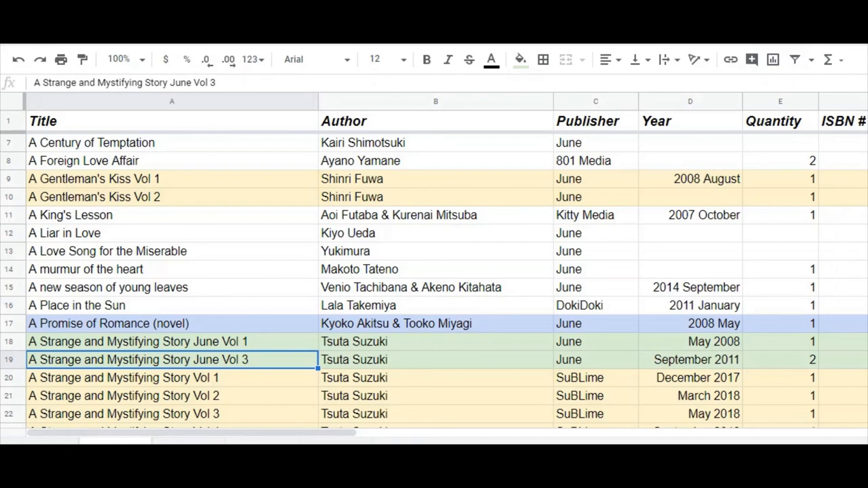
left_click(170, 121)
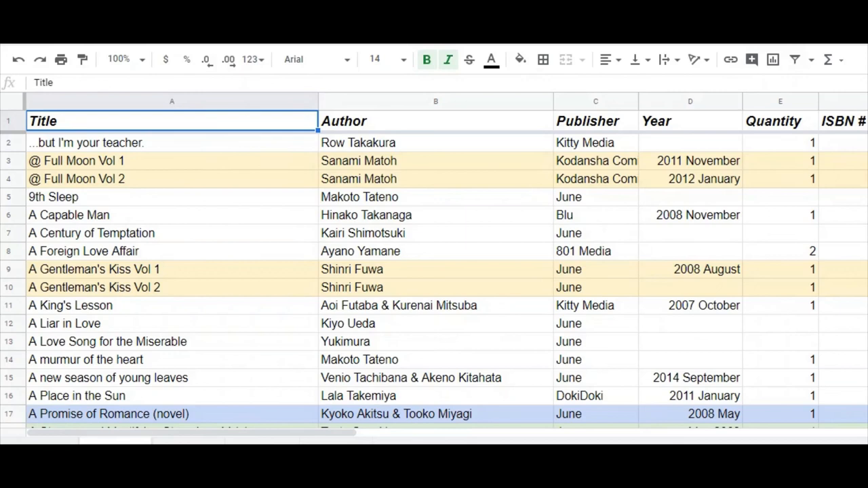